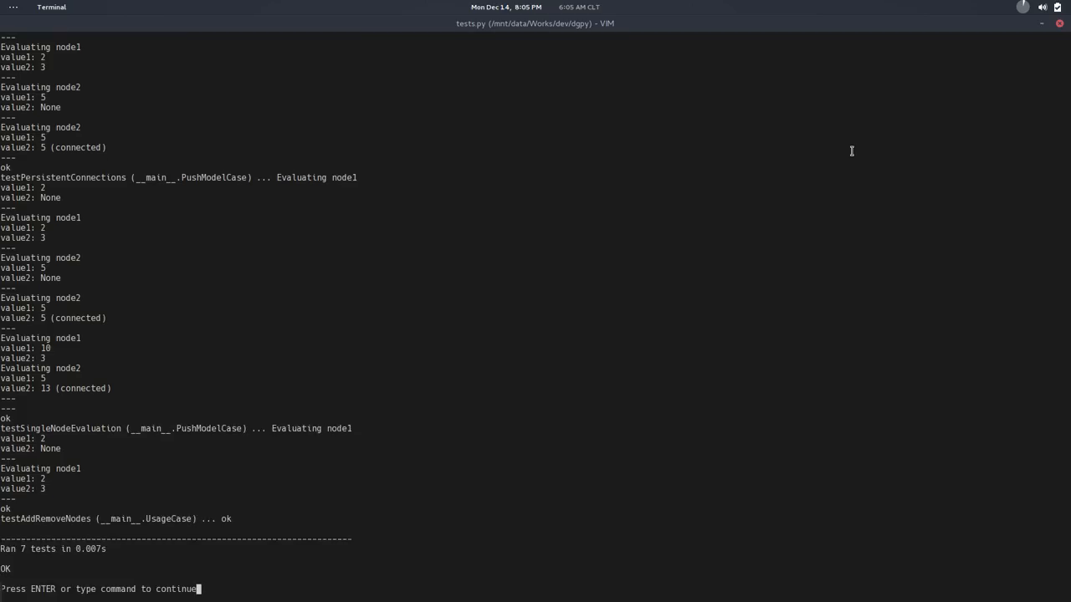
# - Dismiss the passing test report to return to the split dgpy.py and tests.py windows
pyautogui.press('enter')
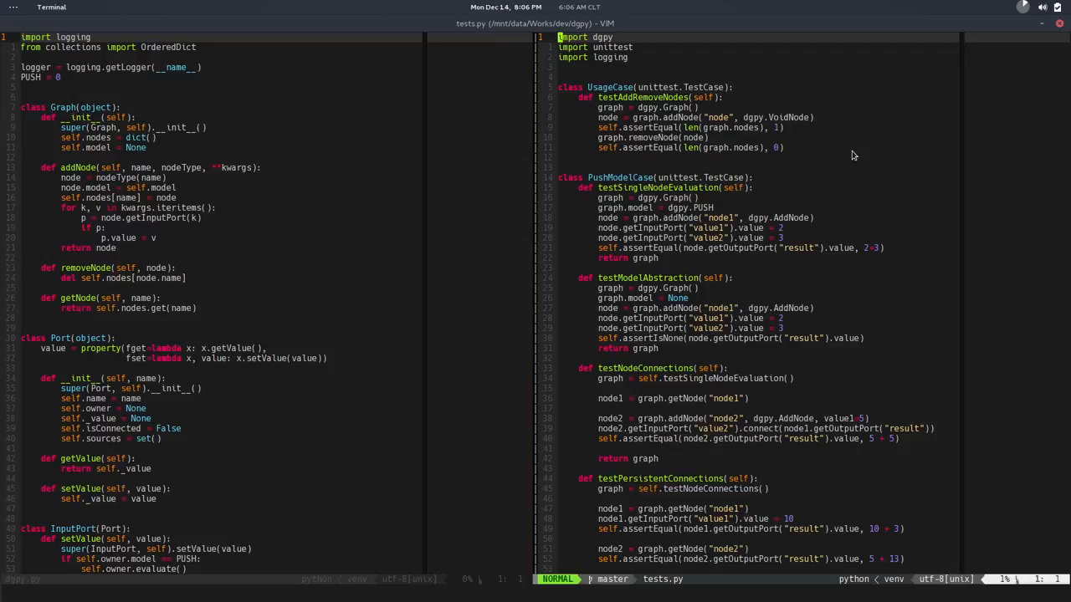
# - Append a PullModelCase(PushModelCase) class with a pass body to the end of tests.py
pyautogui.scroll(-3)
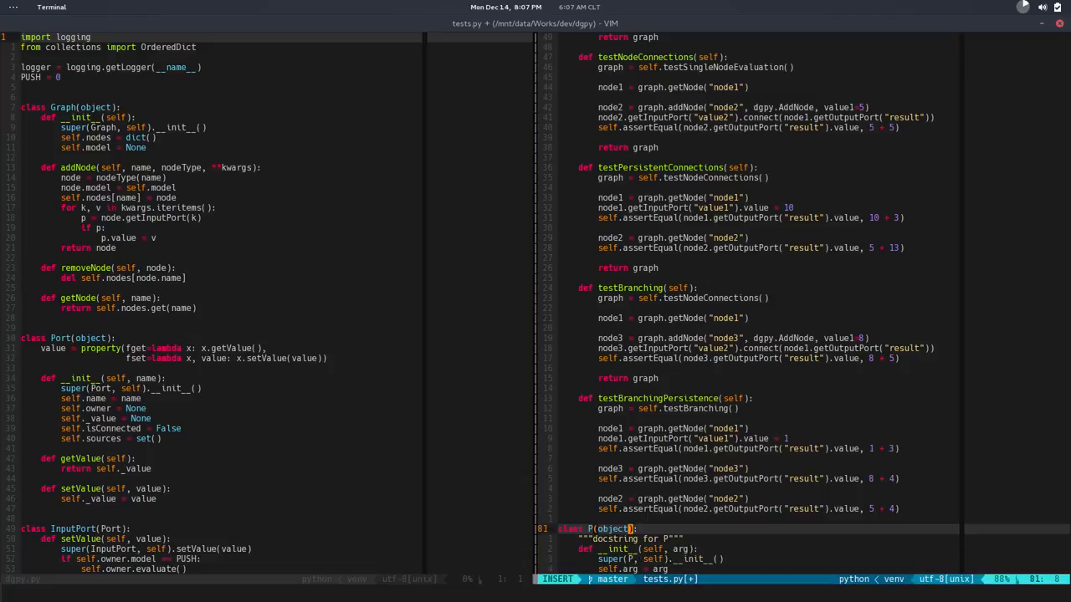
pyautogui.write('ullModelCase')
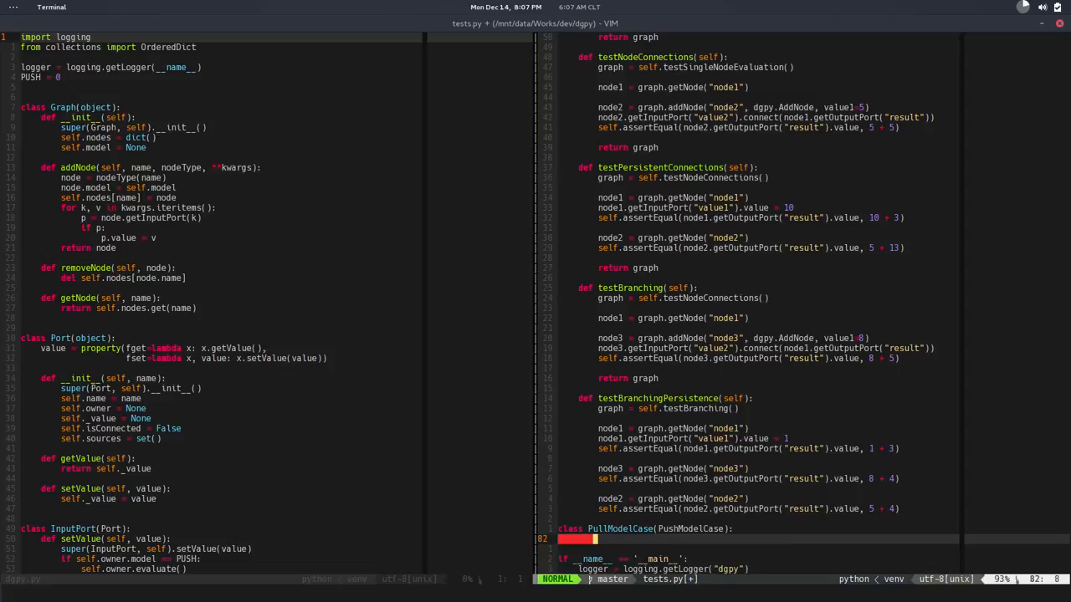
pyautogui.press('i')
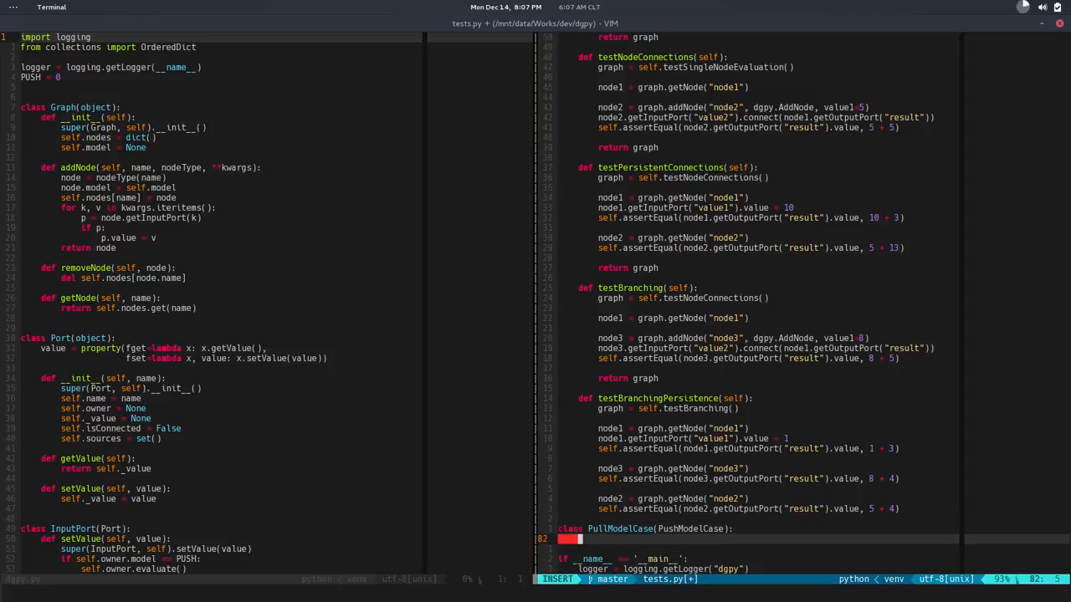
pyautogui.press('Escape')
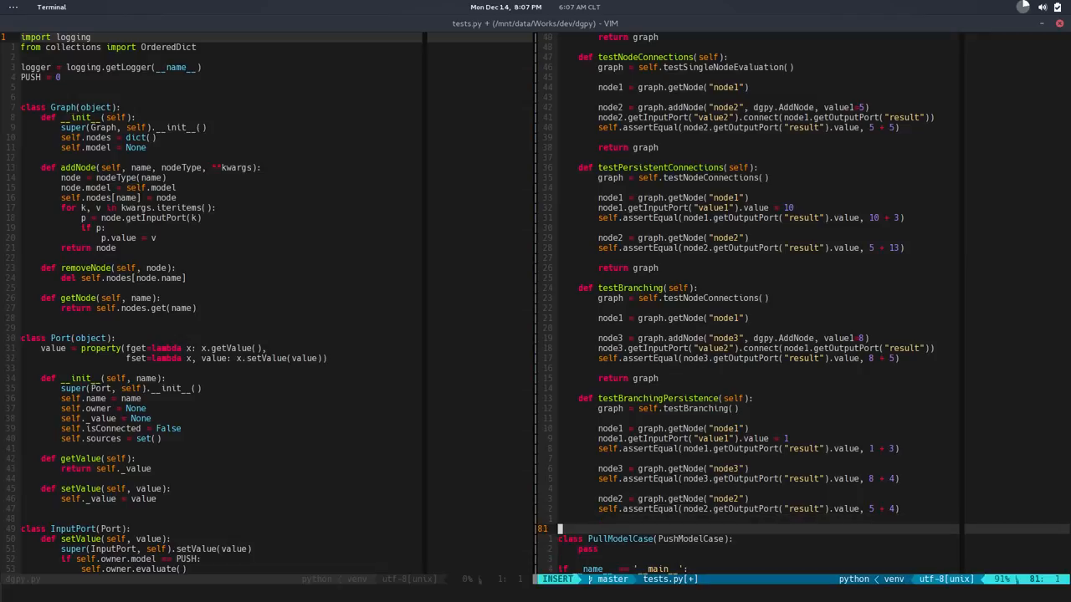
# - Save the stub and start a new method line above testSingleNodeEvaluation in PushModelCase
pyautogui.press('Escape')
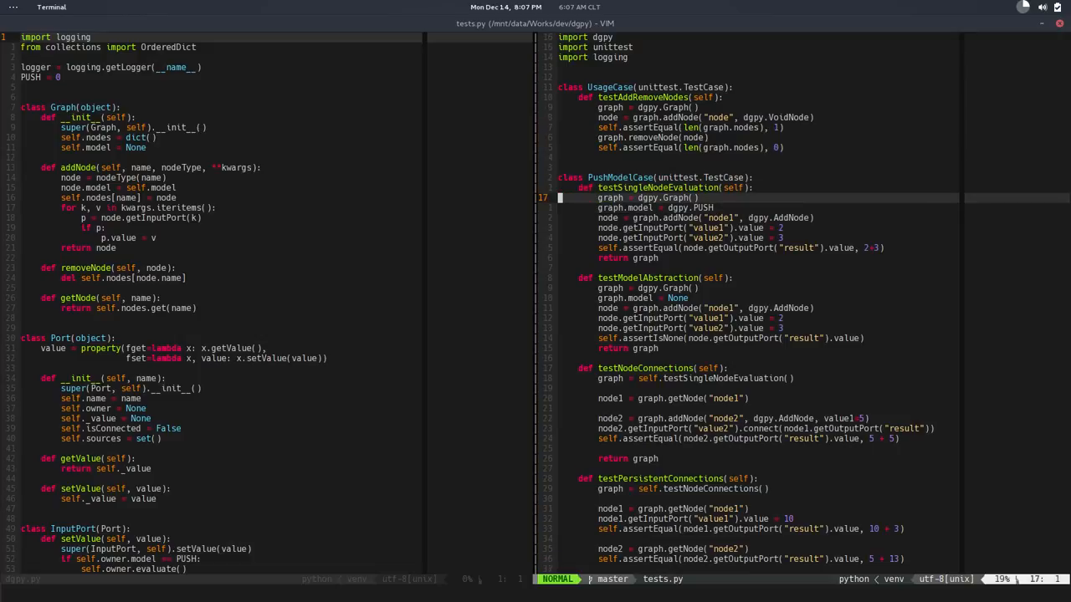
pyautogui.press('j')
pyautogui.write('def __')
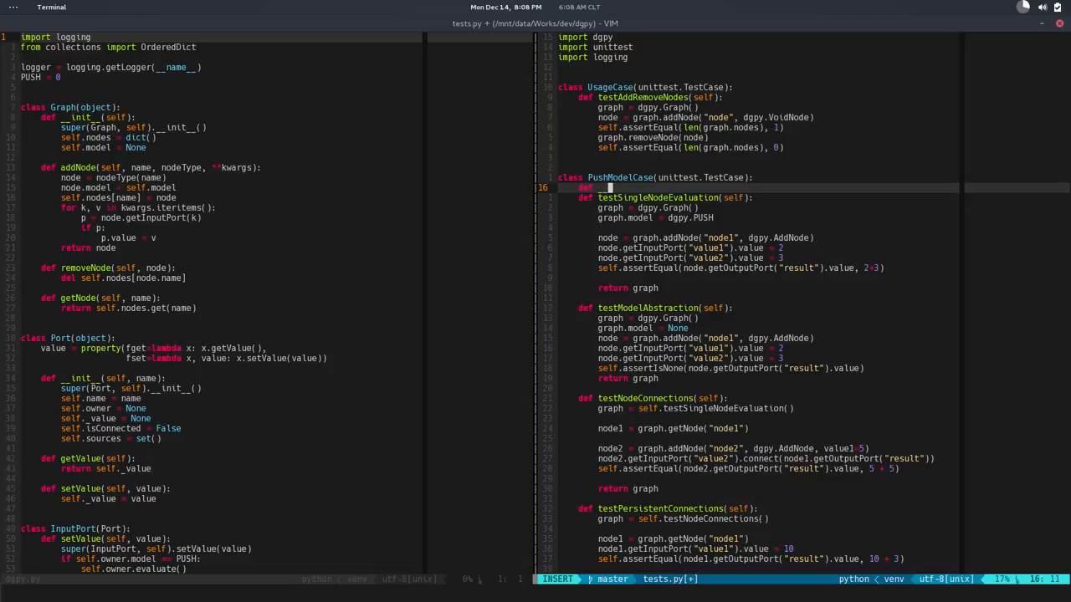
# - Add __init__(self, *args) calling super and setting self.model = dgpy.PUSH; use self.model in the test
pyautogui.write('init__(self')
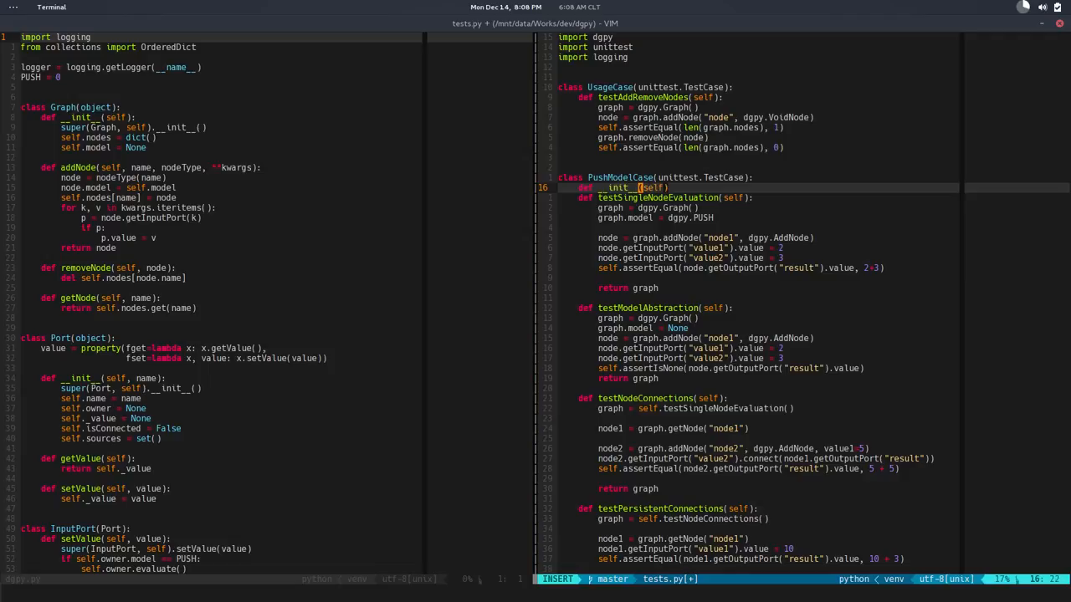
pyautogui.write(', *args')
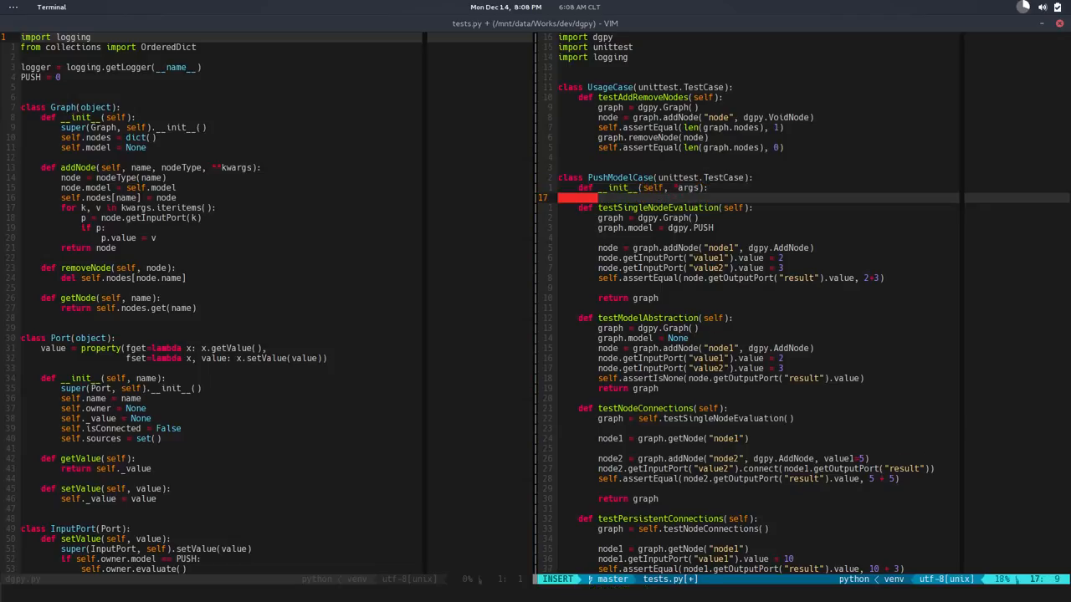
pyautogui.write('super()')
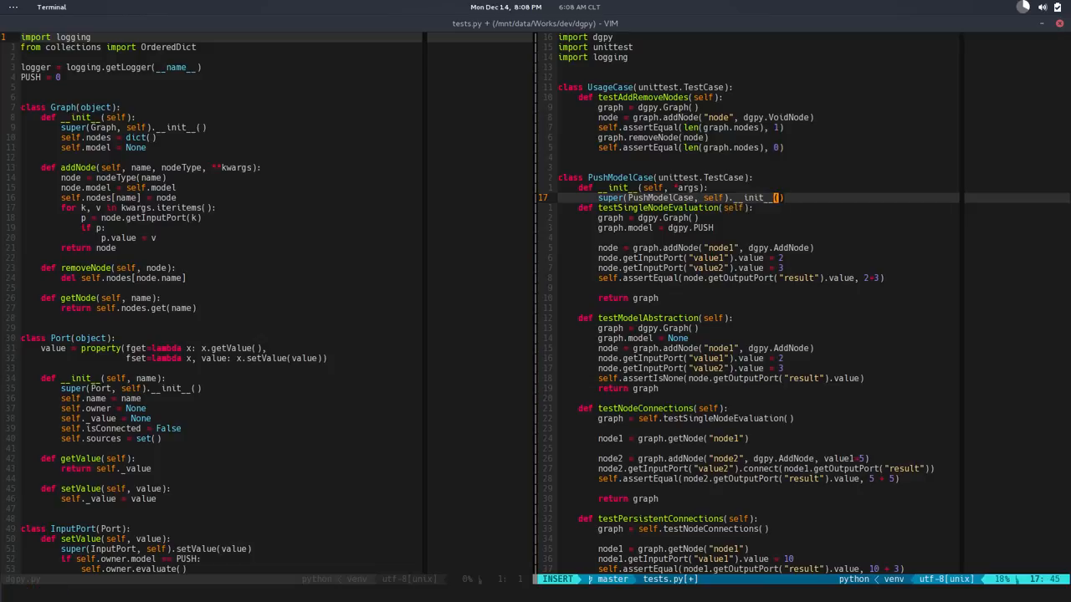
pyautogui.write('arg')
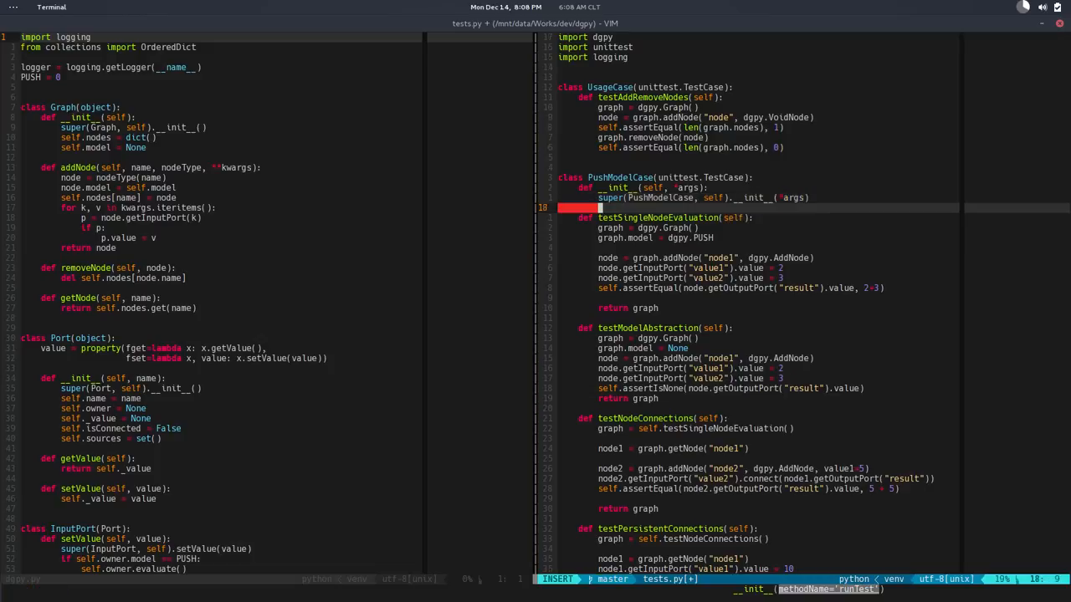
pyautogui.write('self.model = dgpy.PUSH')
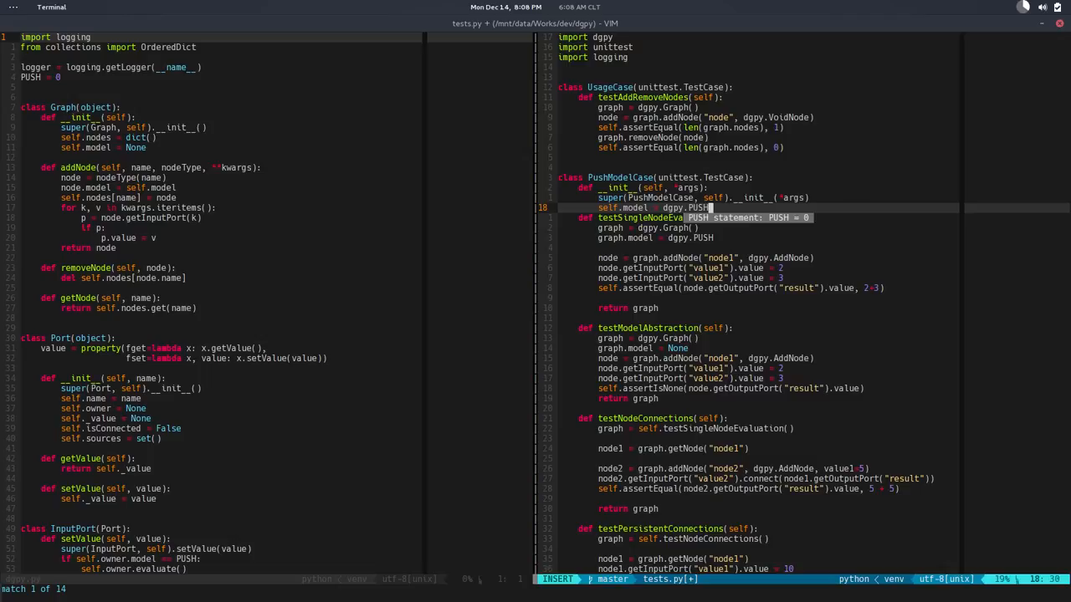
pyautogui.press('Escape')
pyautogui.write('self.mo')
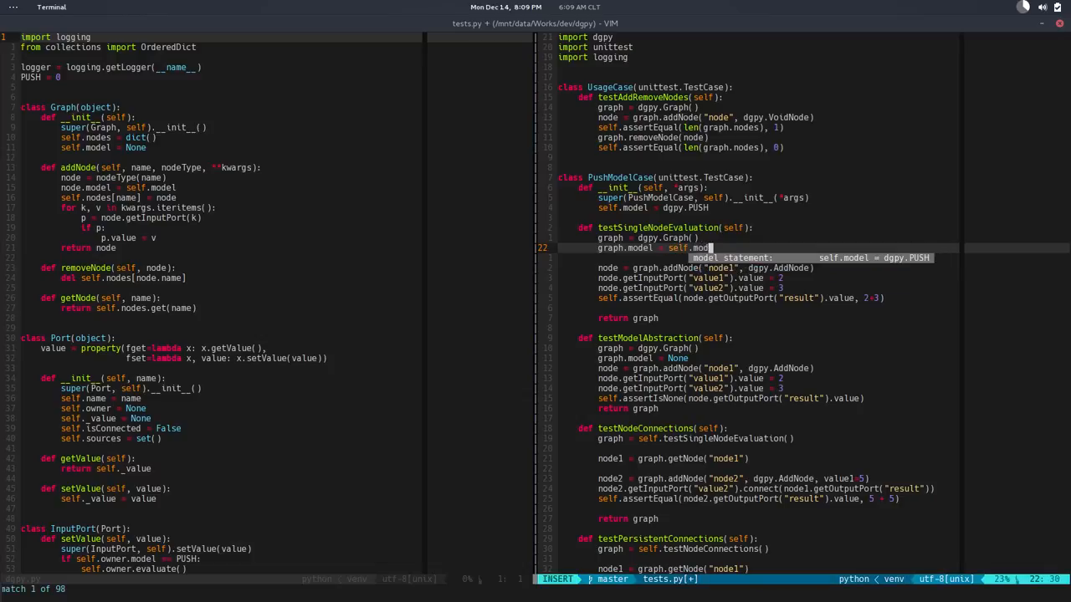
pyautogui.press('Escape')
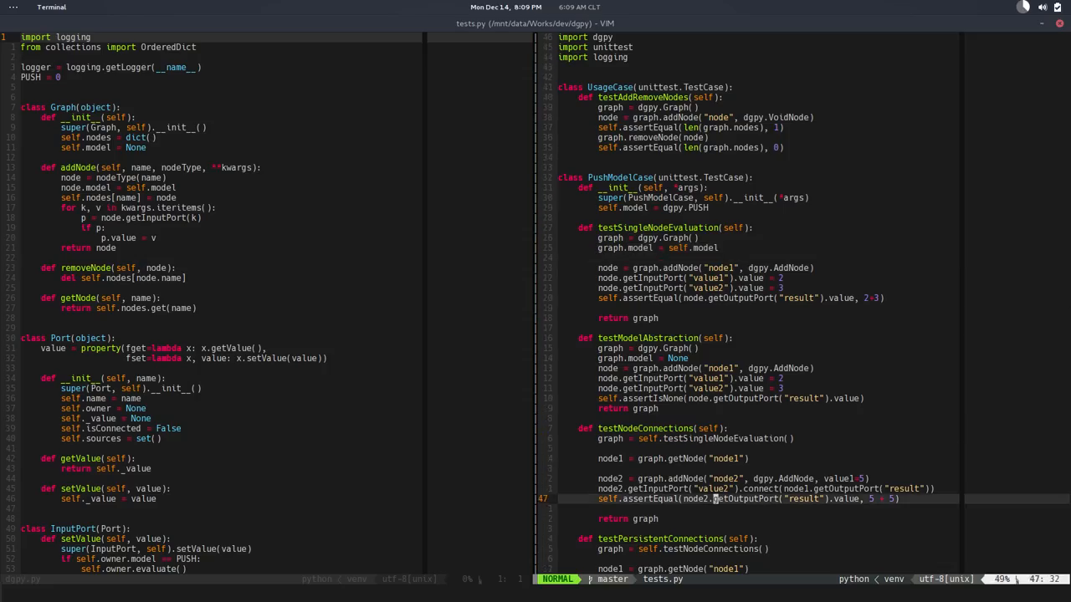
# - Replace pass in PullModelCase with an __init__(self, *args) that calls the parent constructor
pyautogui.scroll(-3)
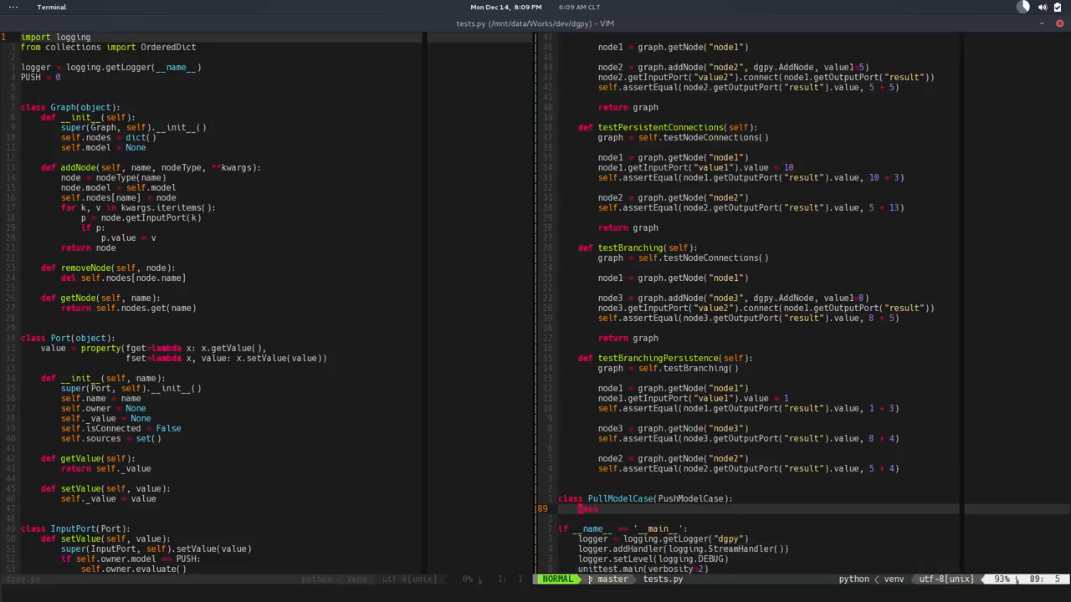
pyautogui.press('i')
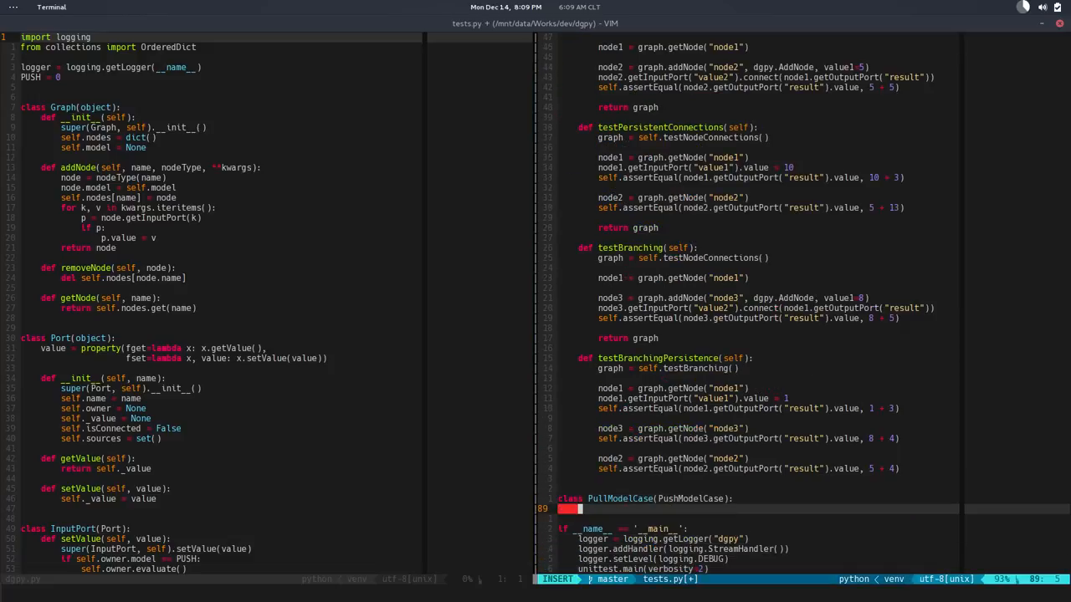
pyautogui.write('def __init__(')
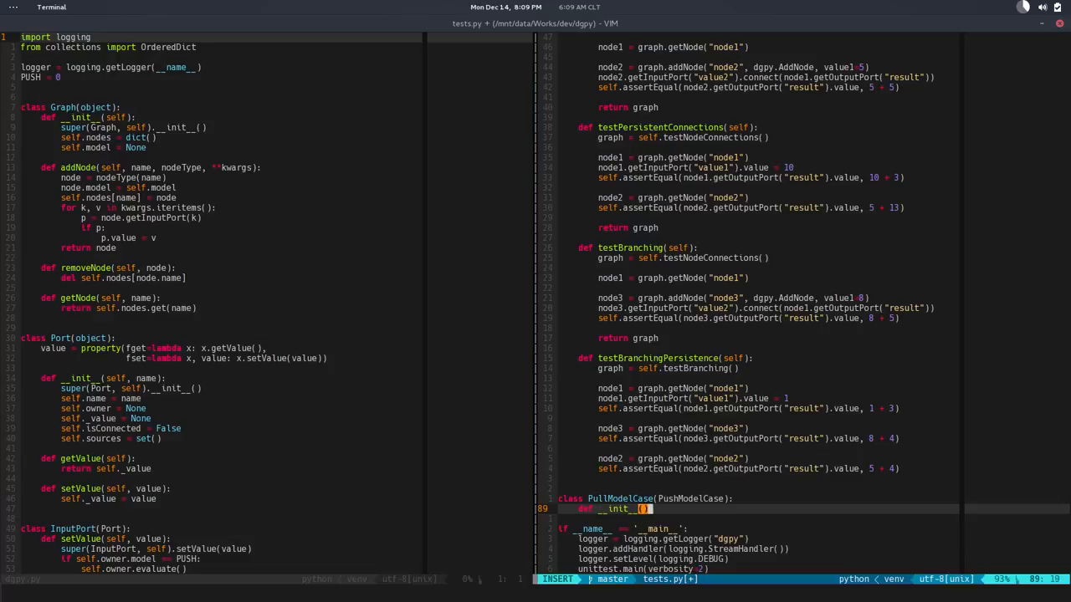
pyautogui.write('self')
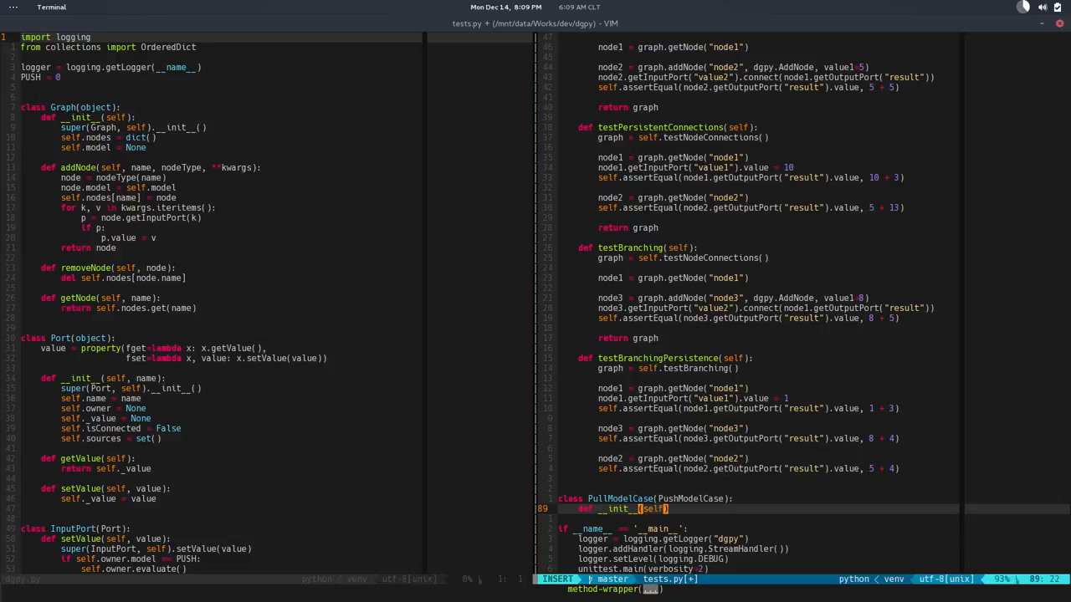
pyautogui.write('*args')
pyautogui.write('super(PullModelCase, self).__init__(')
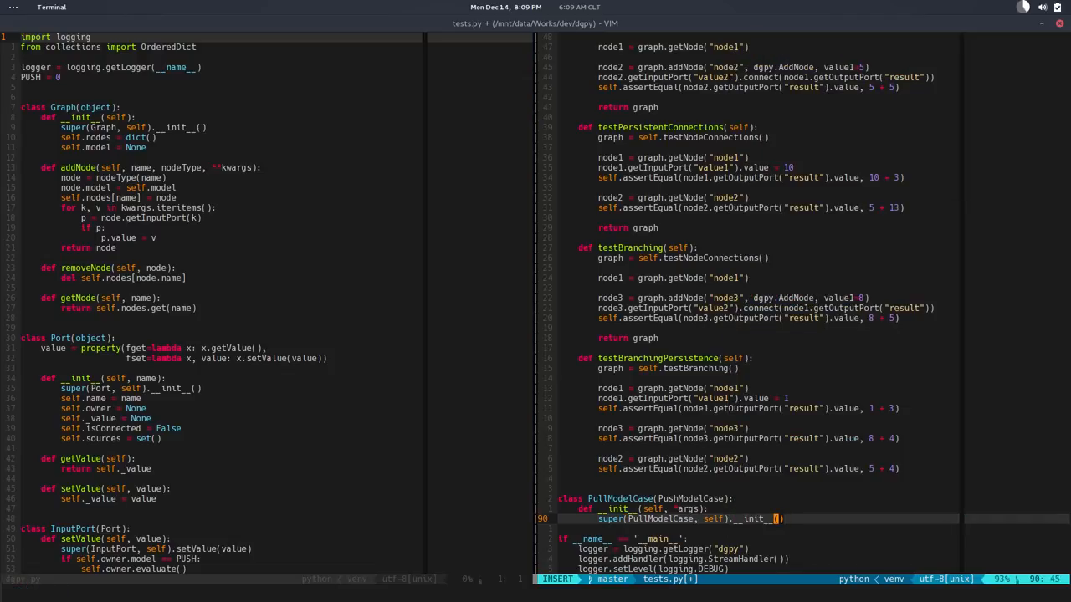
pyautogui.write('*args')
pyautogui.write('se')
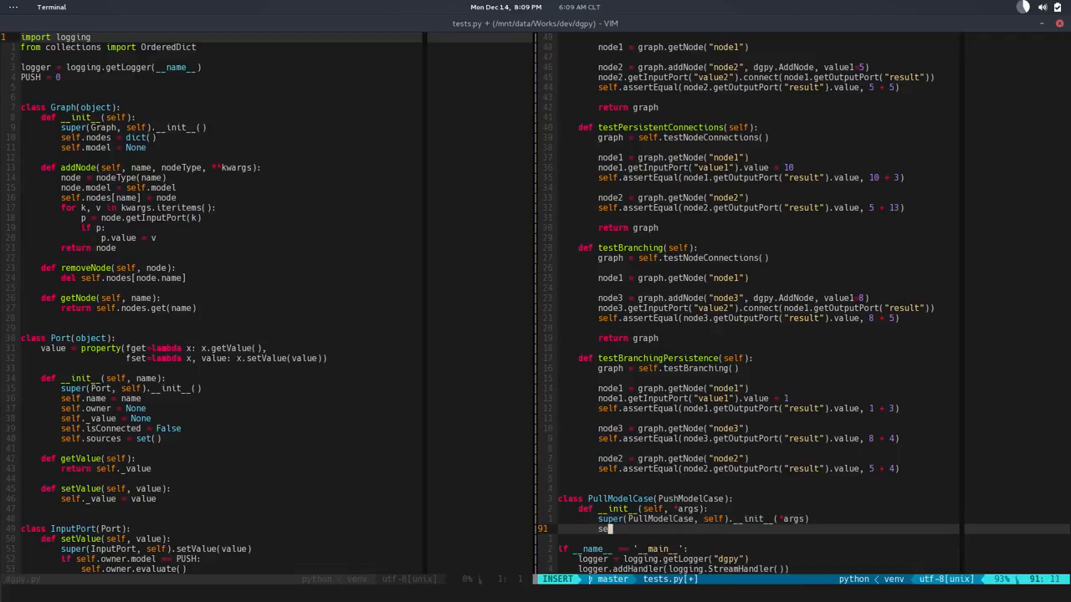
pyautogui.write('m')
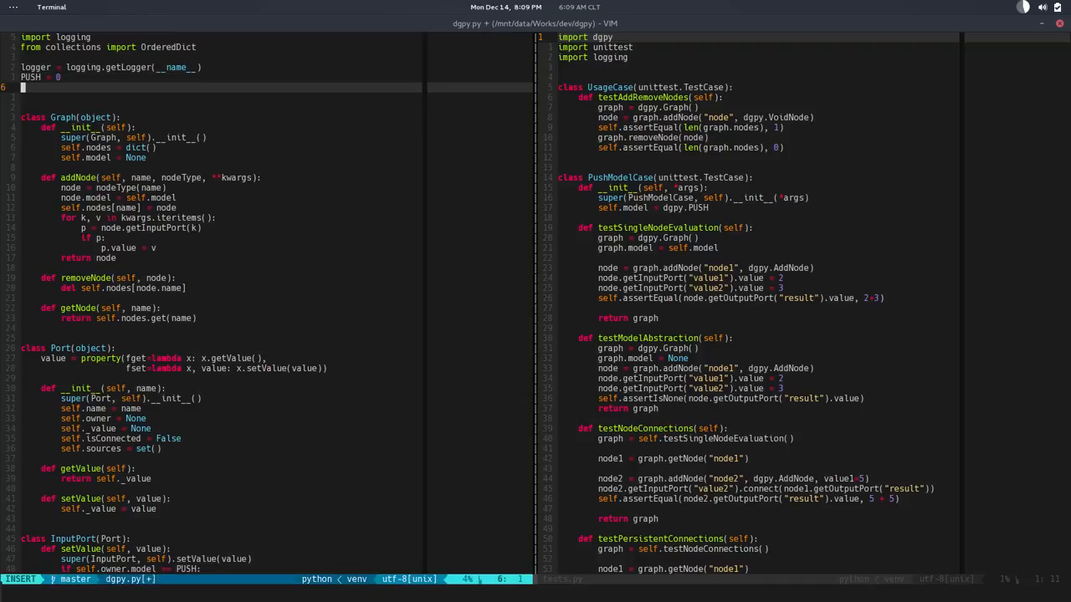
# - Add a PULL constant below PUSH in dgpy.py and run the tests, showing None != 5 failures
pyautogui.write('PULL')
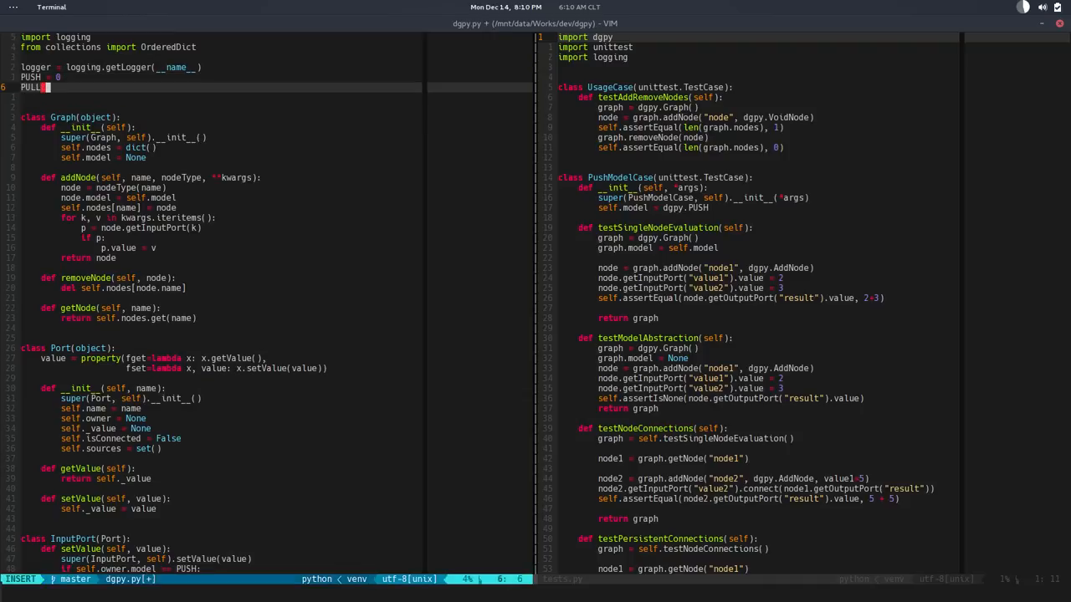
pyautogui.press('Escape')
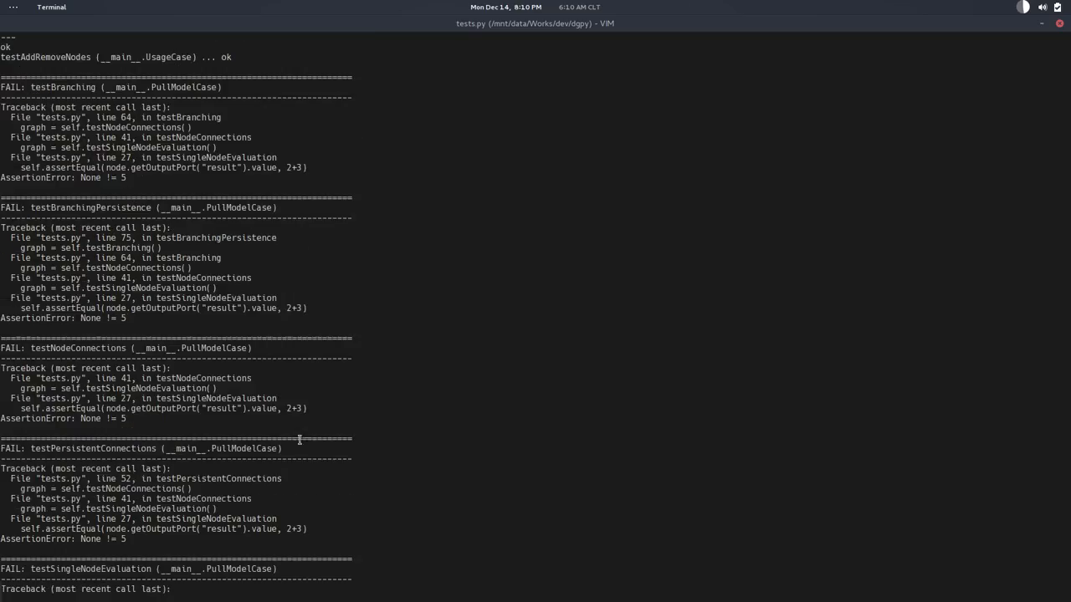
# - Comment out the testNodeConnections, testPersistentConnections, testBranching and testBranchingPersistence tests
pyautogui.scroll(-3)
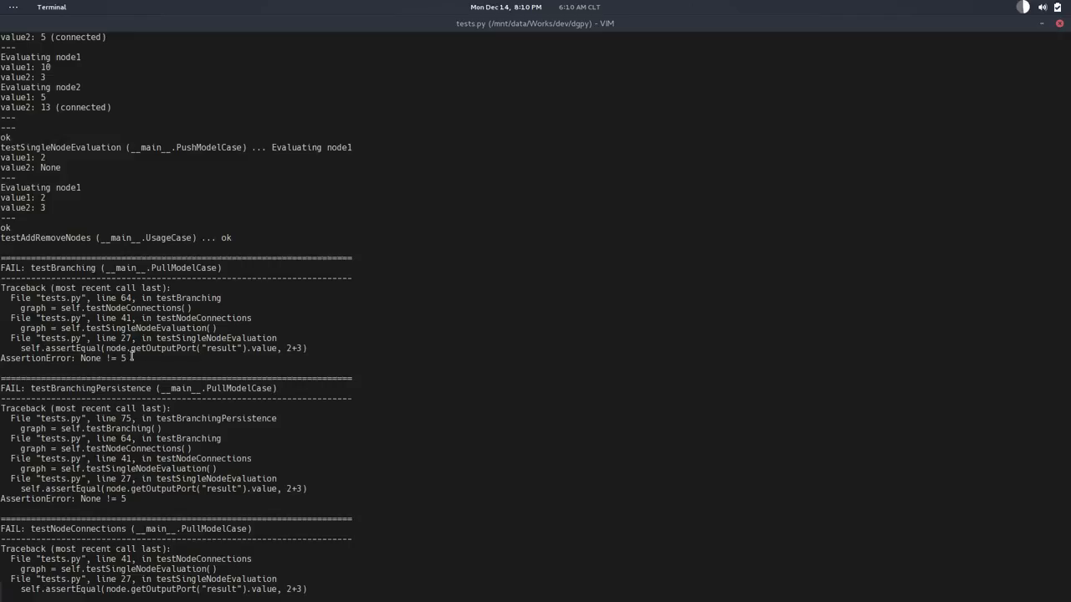
pyautogui.moveTo(188, 262)
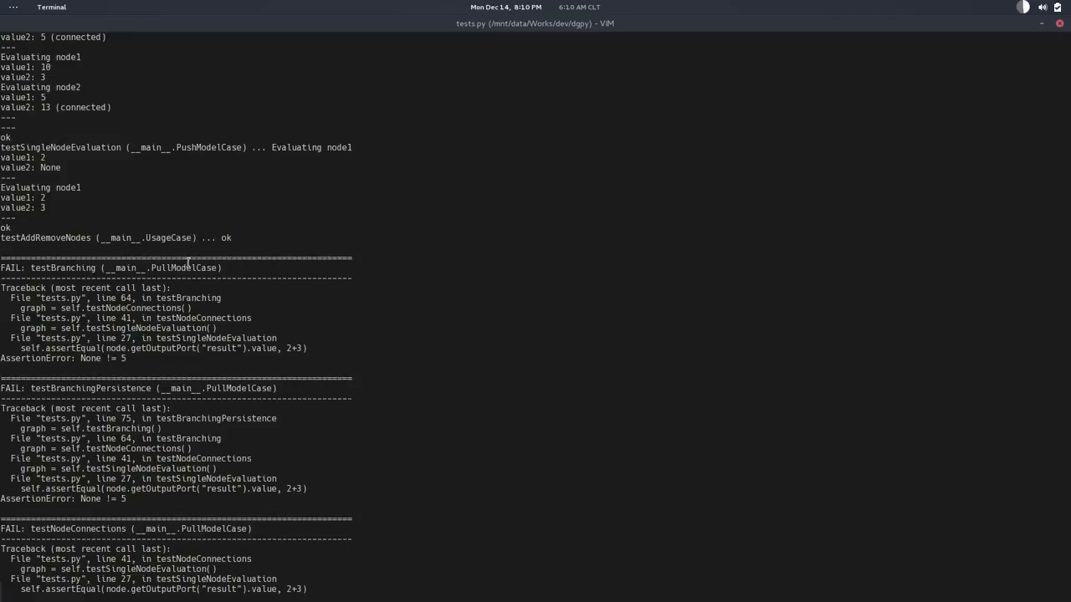
pyautogui.moveTo(99, 386)
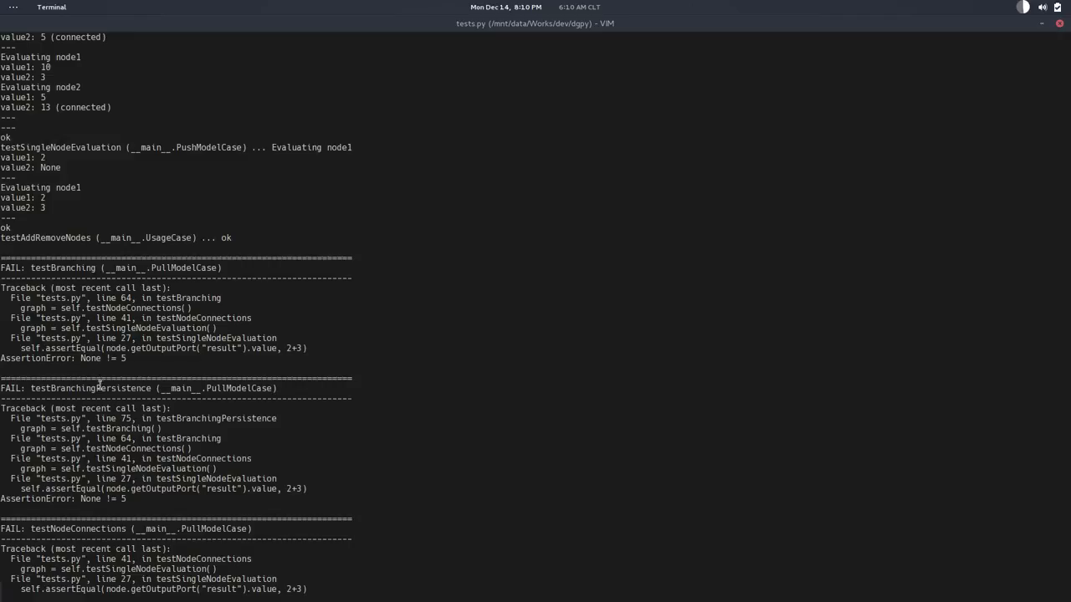
pyautogui.scroll(-3)
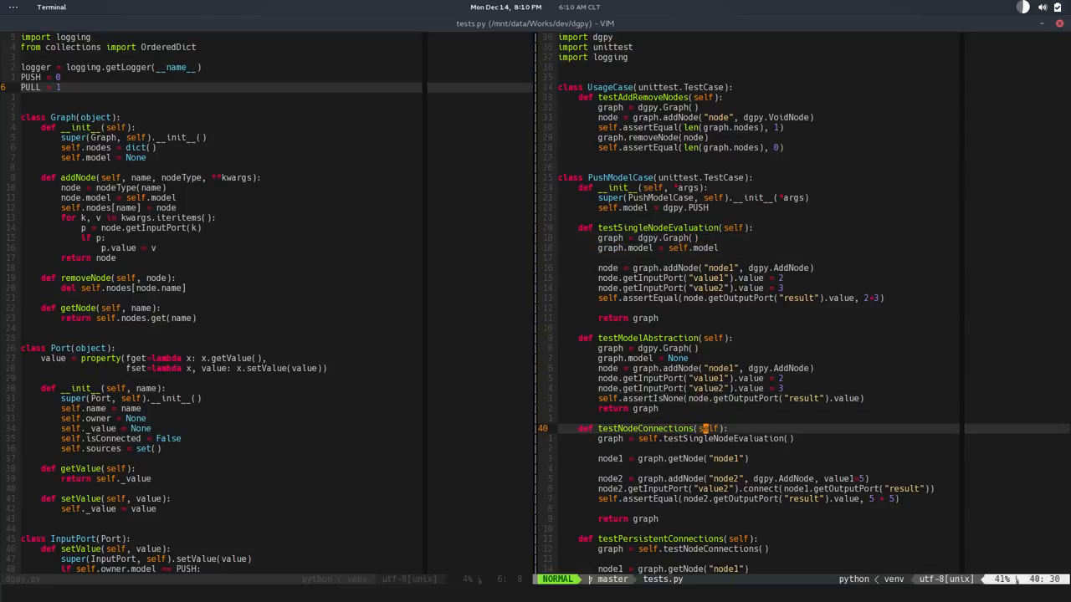
pyautogui.press('V')
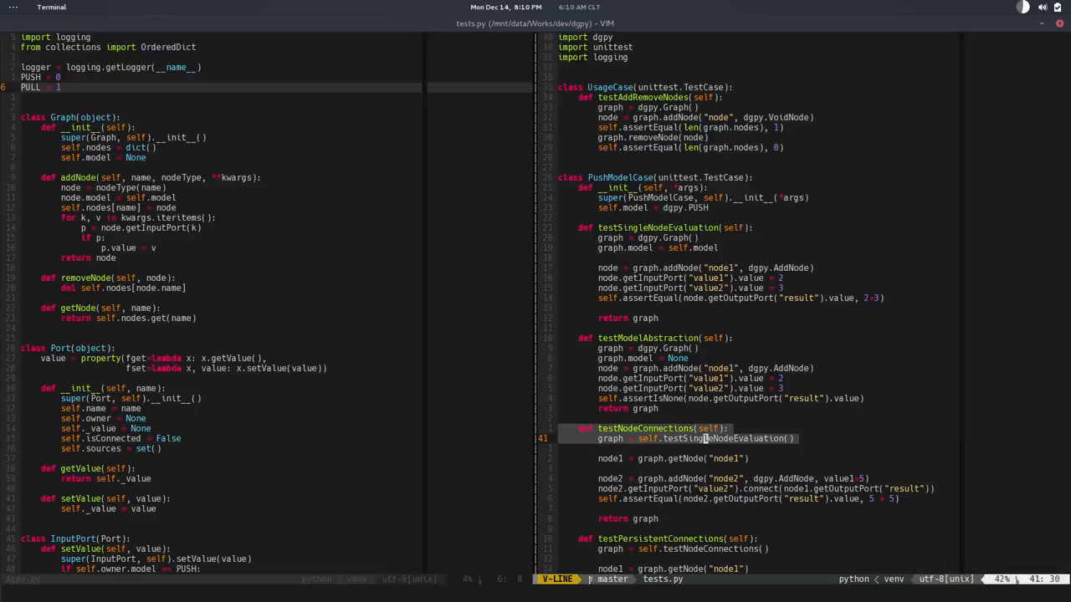
pyautogui.scroll(-3)
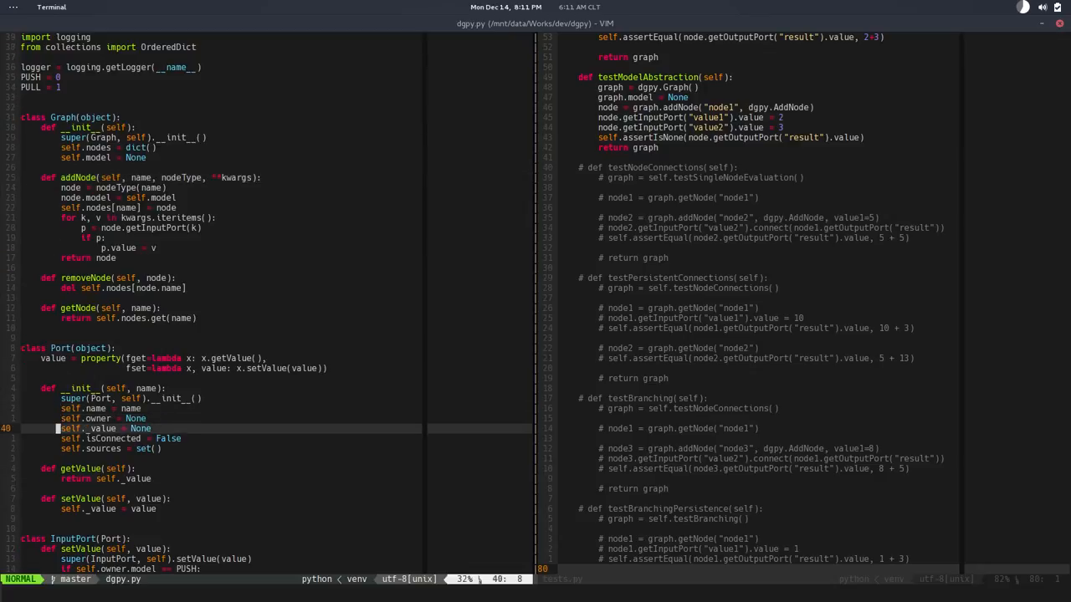
# - Start a new def line below setValue inside dgpy.py's OutputPort class
pyautogui.scroll(-3)
pyautogui.write('def')
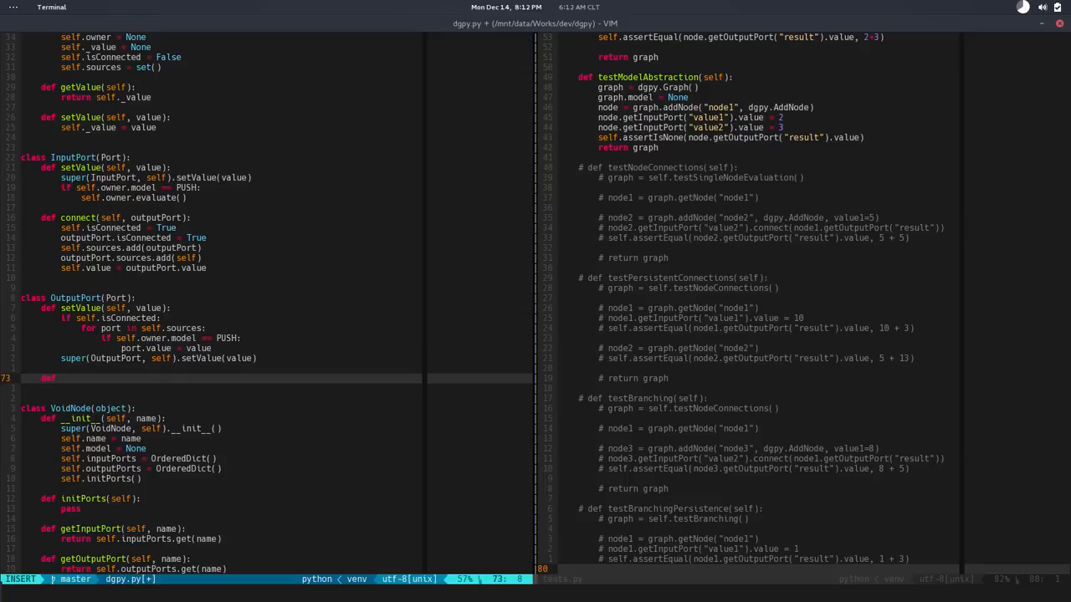
# - Define getValue(self) that calls self.owner.evaluate() when the owner's model is PULL
pyautogui.write('getValue')
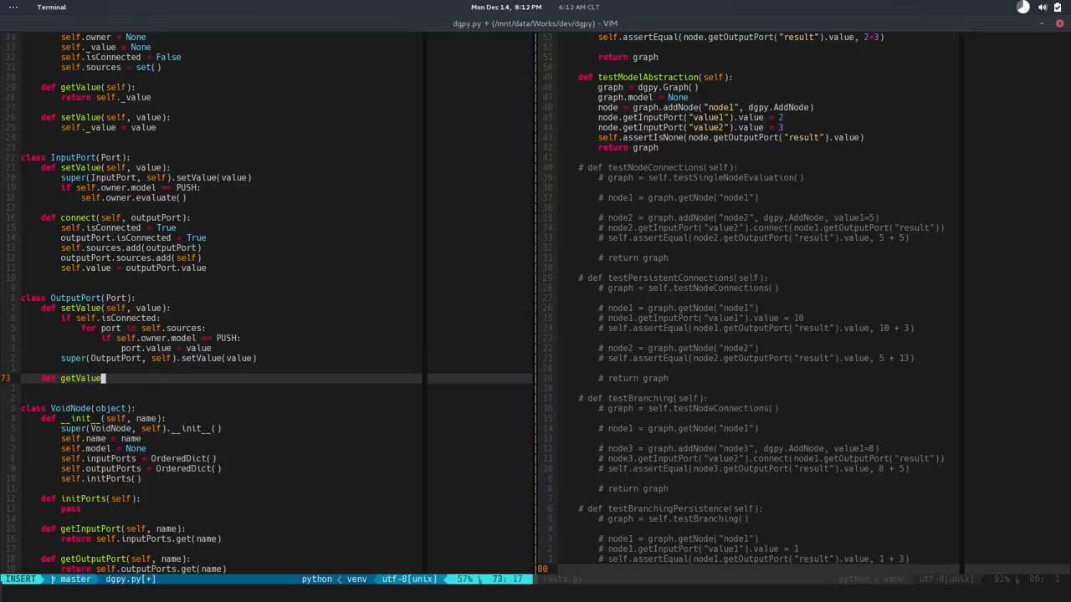
pyautogui.write('()')
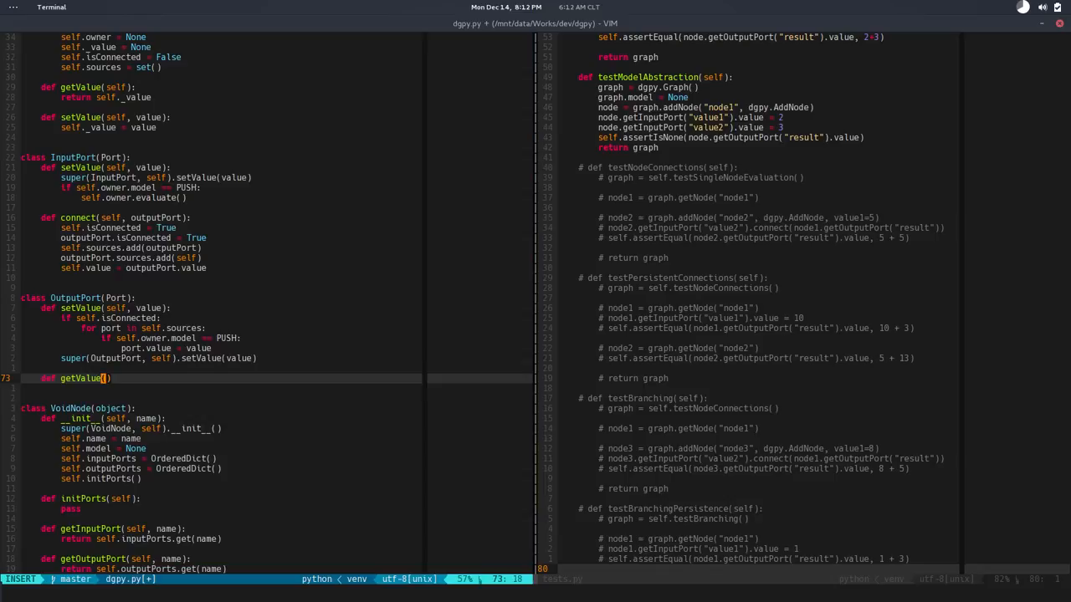
pyautogui.write('self):')
pyautogui.write('if')
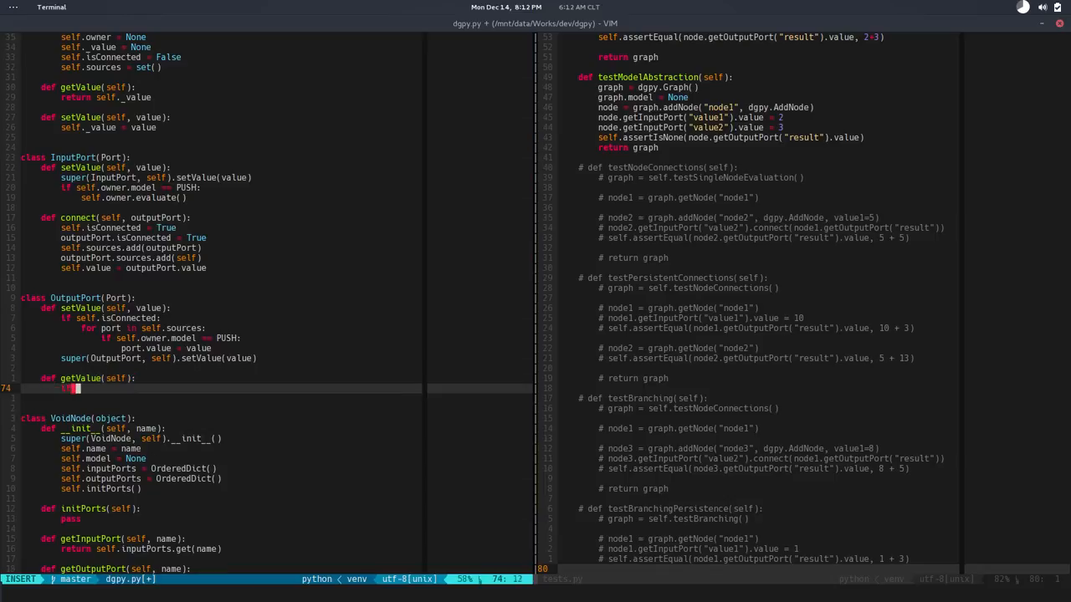
pyautogui.write('self.owner')
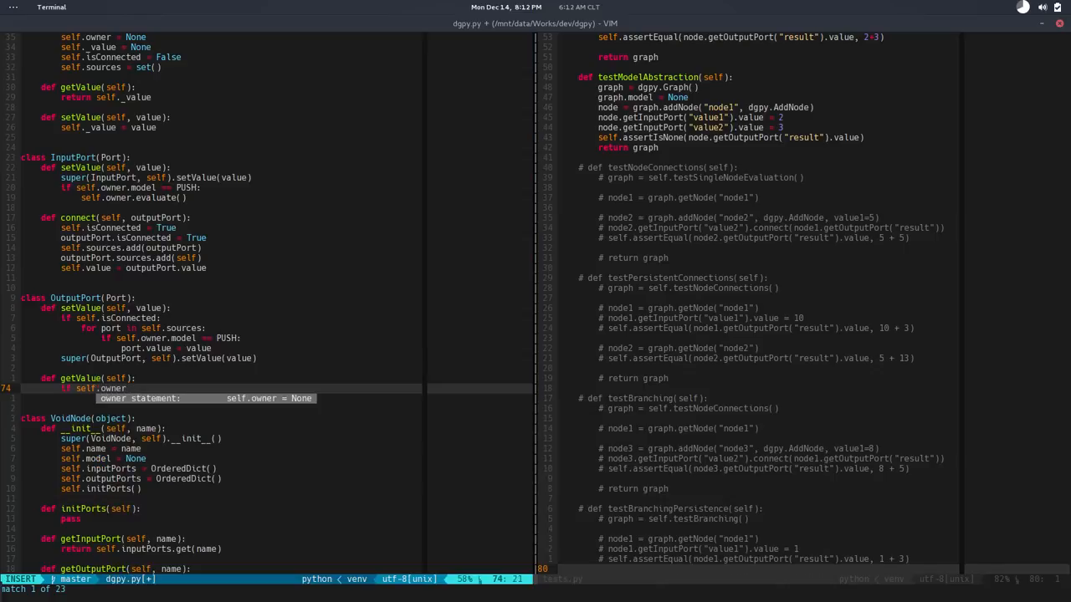
pyautogui.press('BackSpace')
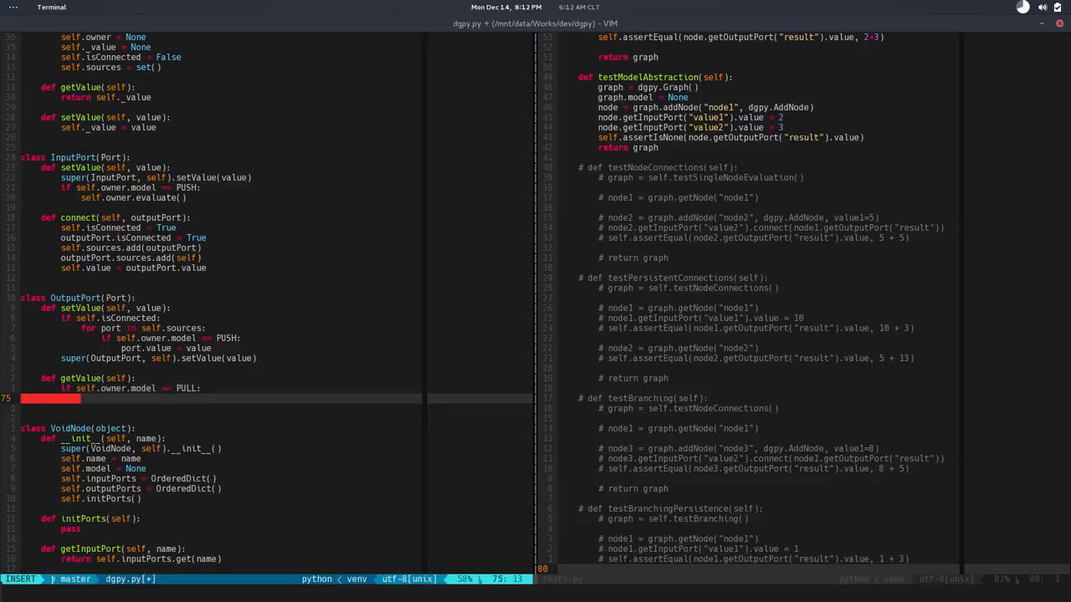
pyautogui.write('self')
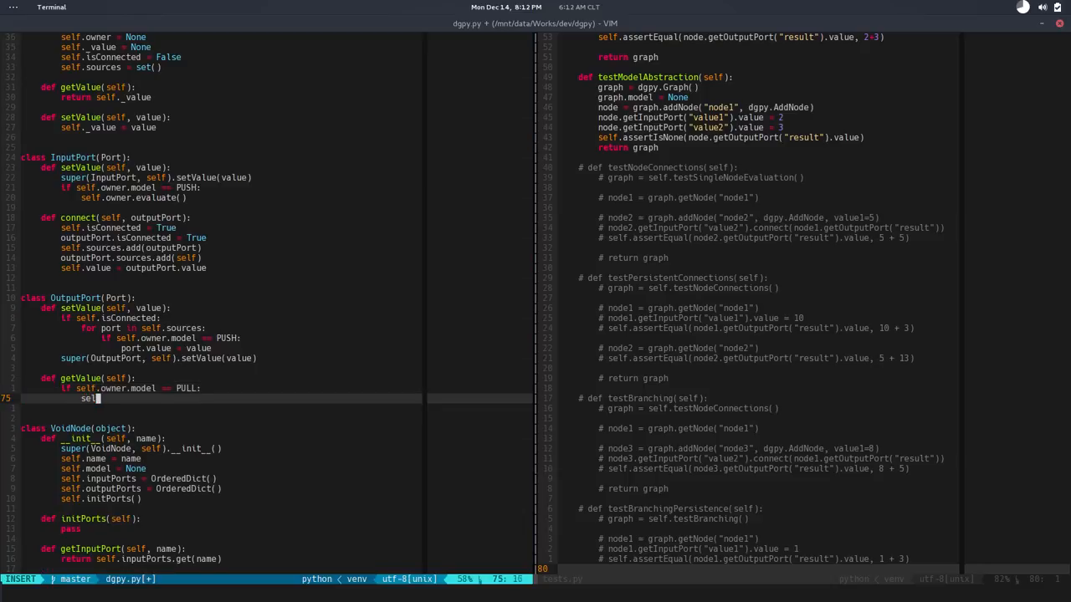
pyautogui.write('.owner.evaluate(')
pyautogui.write('return')
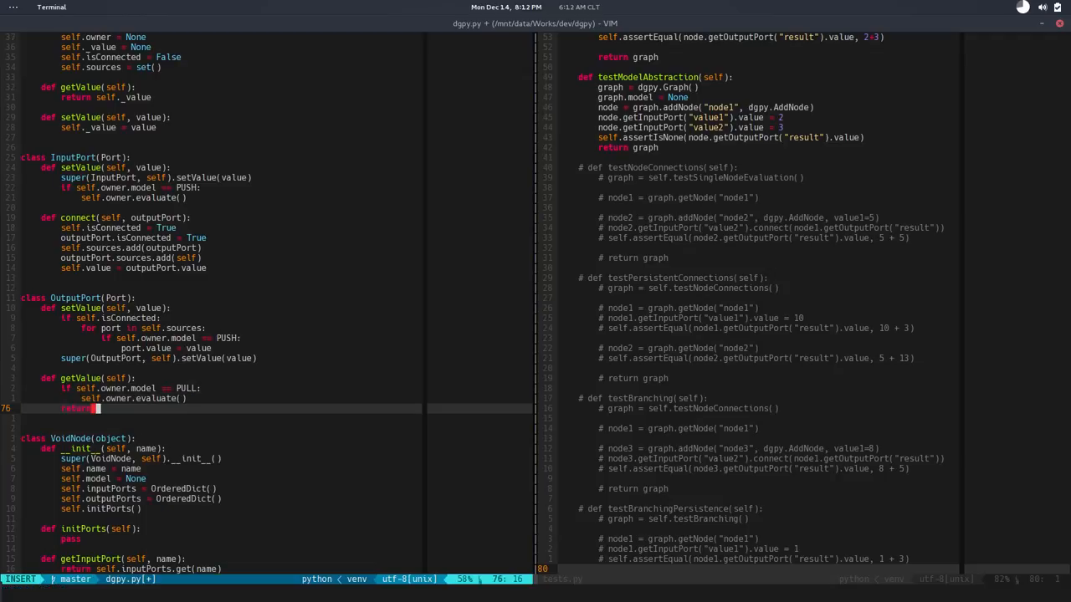
# - Finish getValue with return super(OutputPort, self).getValue() and leave insert mode
pyautogui.write('supe')
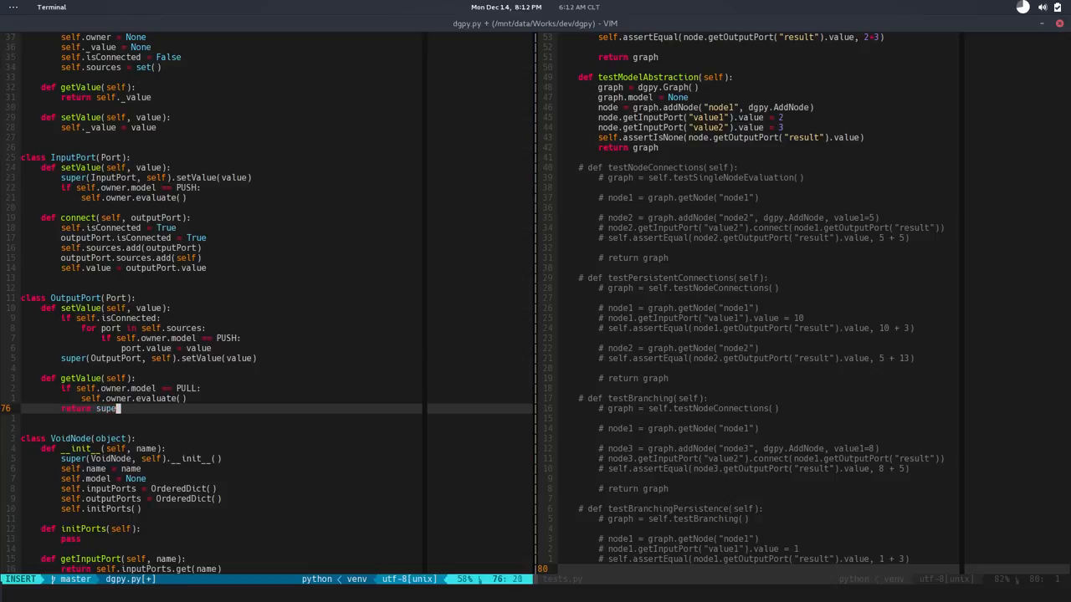
pyautogui.write('(Out)')
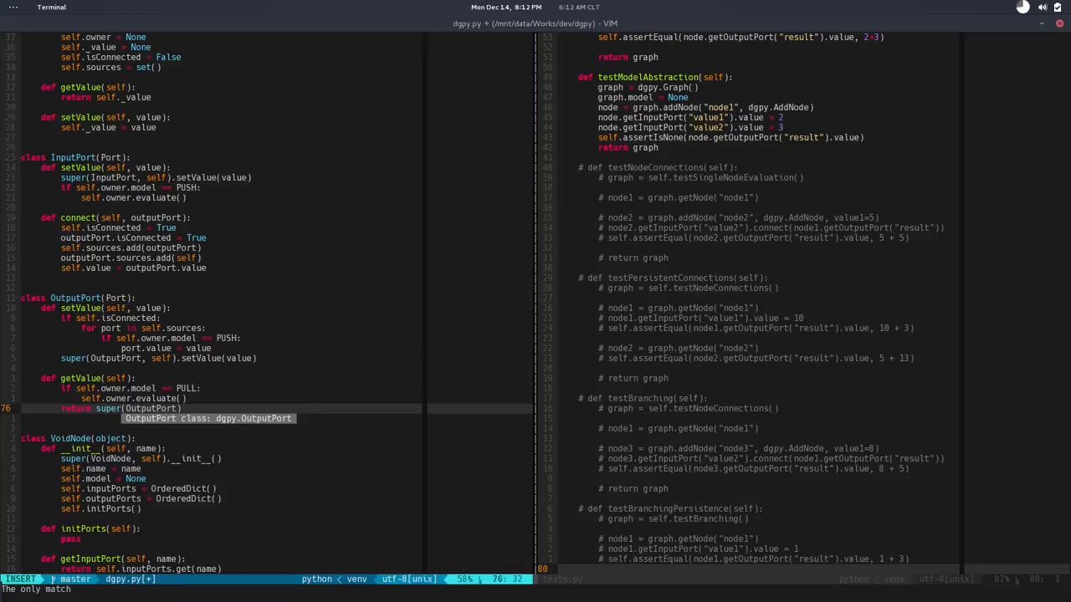
pyautogui.write(', self)')
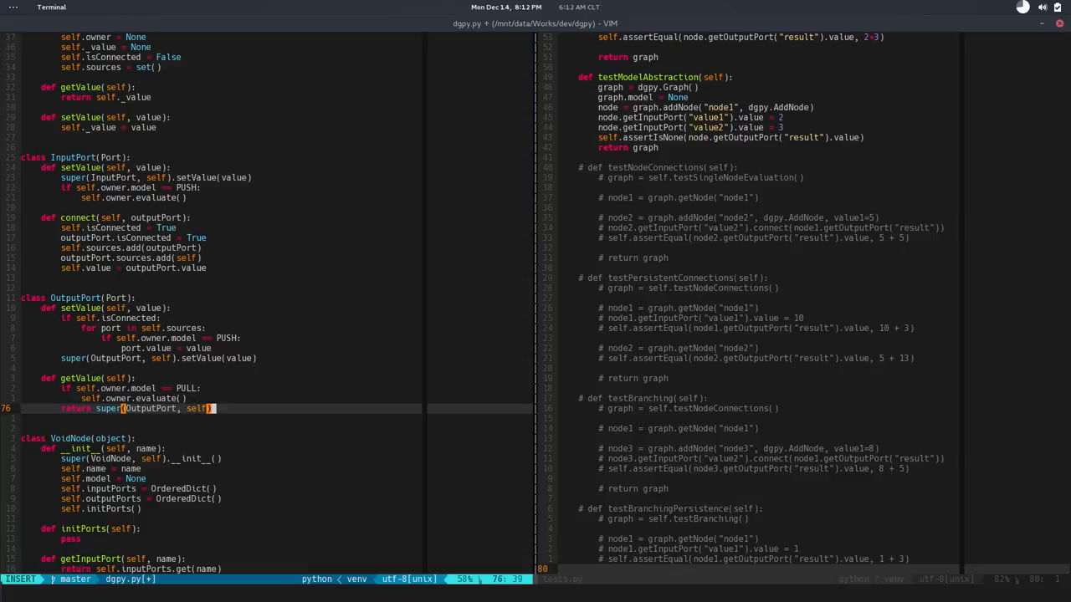
pyautogui.write('.getValue()')
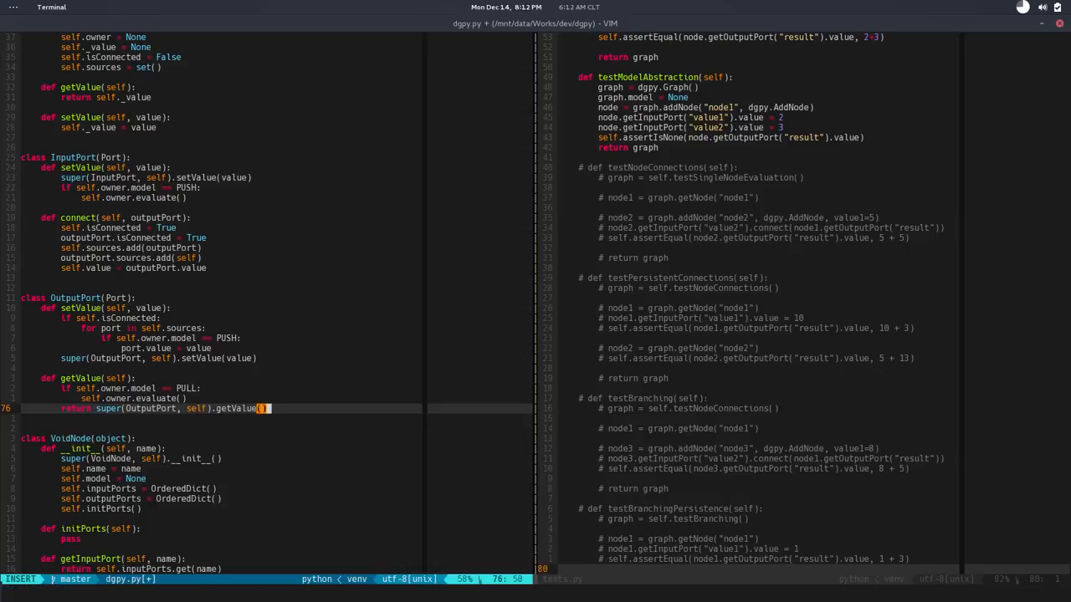
pyautogui.press('Escape')
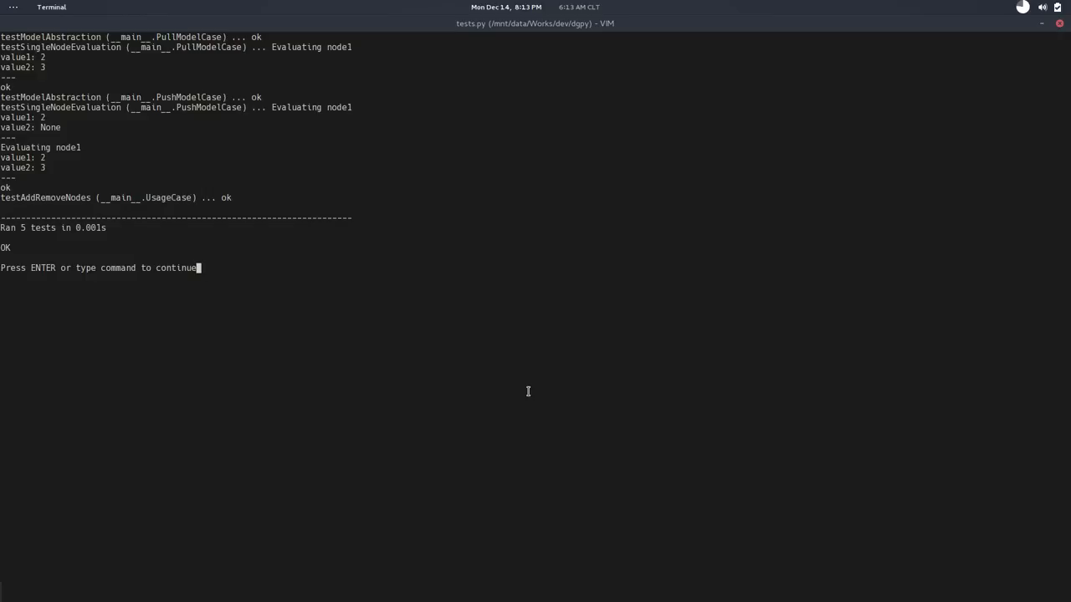
pyautogui.moveTo(488, 343)
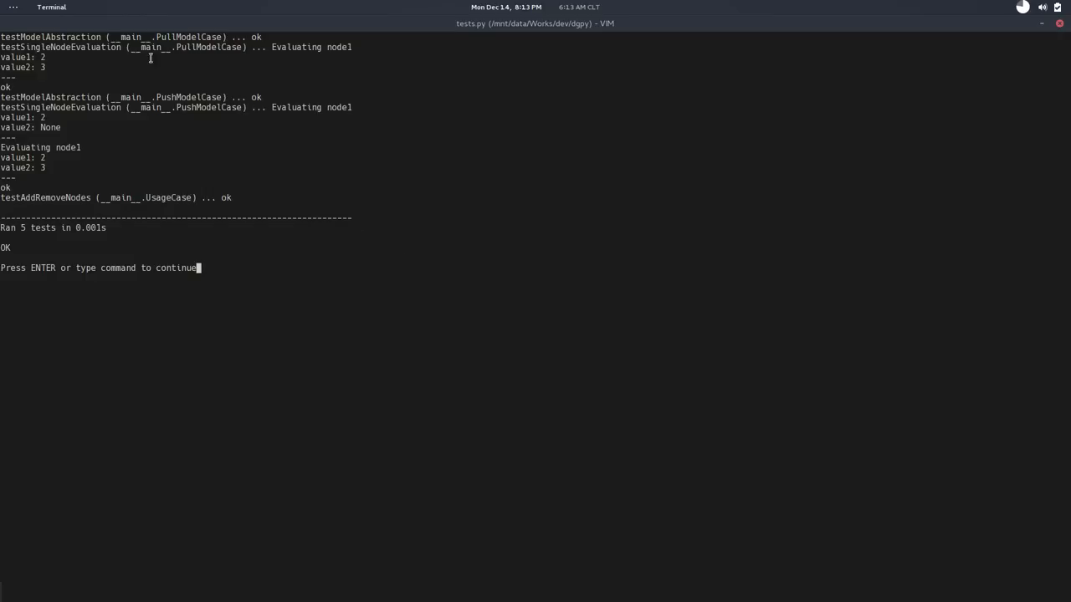
pyautogui.moveTo(213, 127)
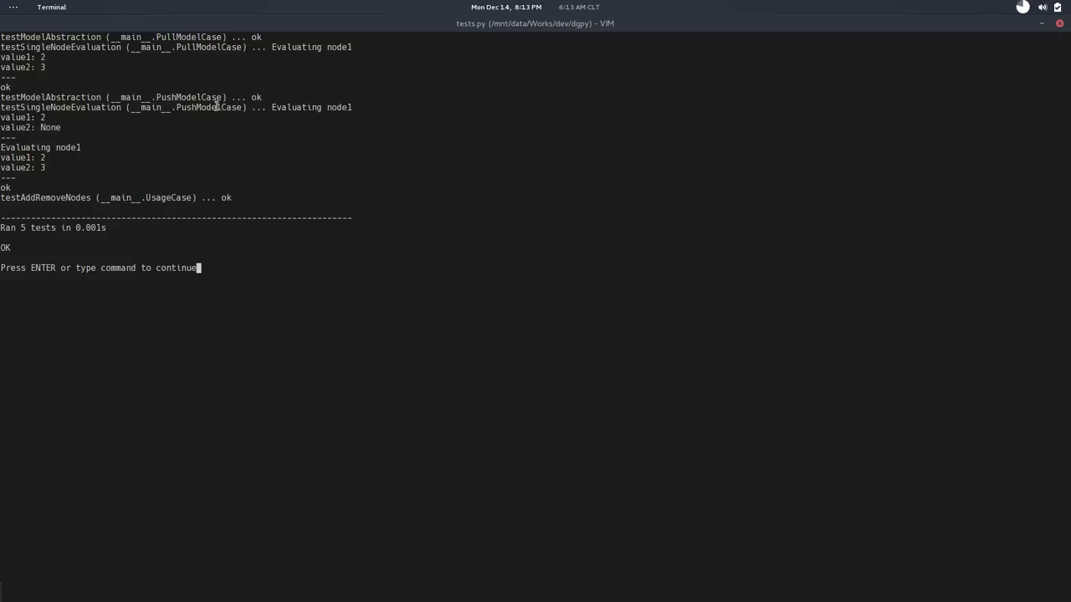
pyautogui.moveTo(74, 90)
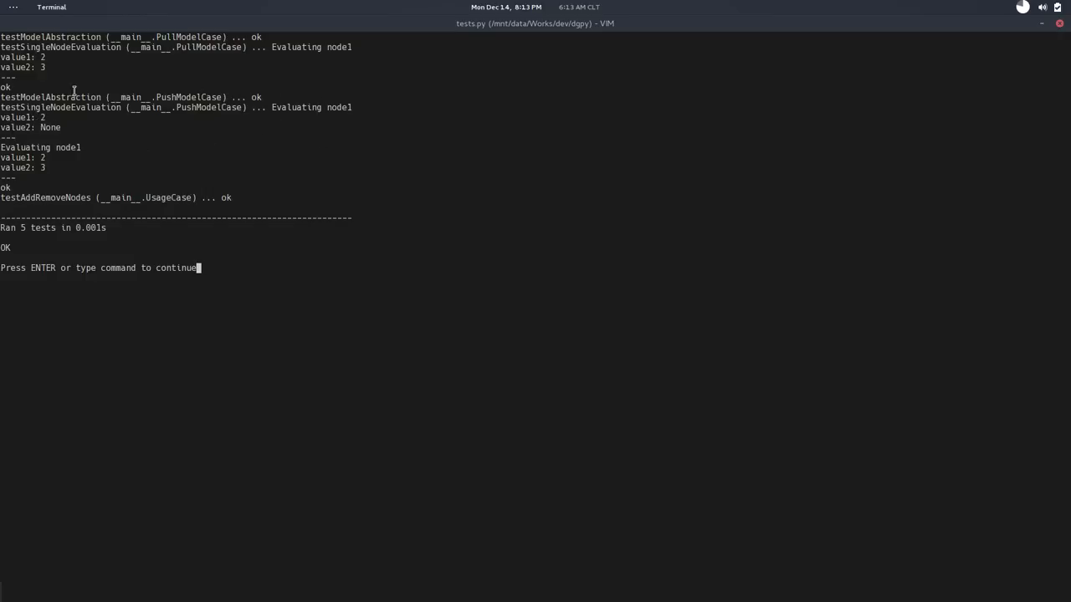
pyautogui.moveTo(32, 141)
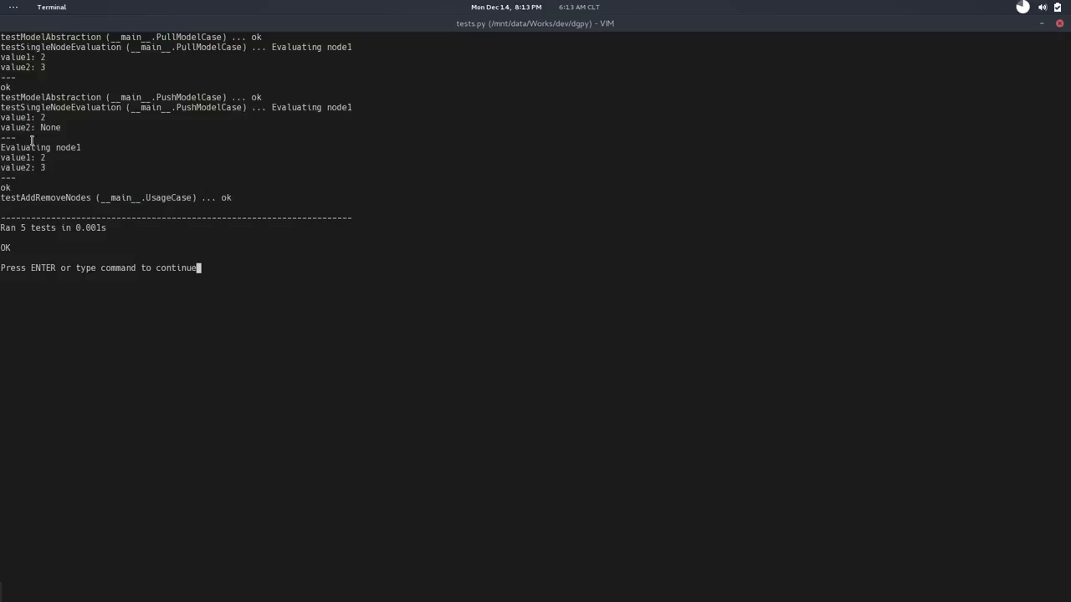
pyautogui.moveTo(71, 179)
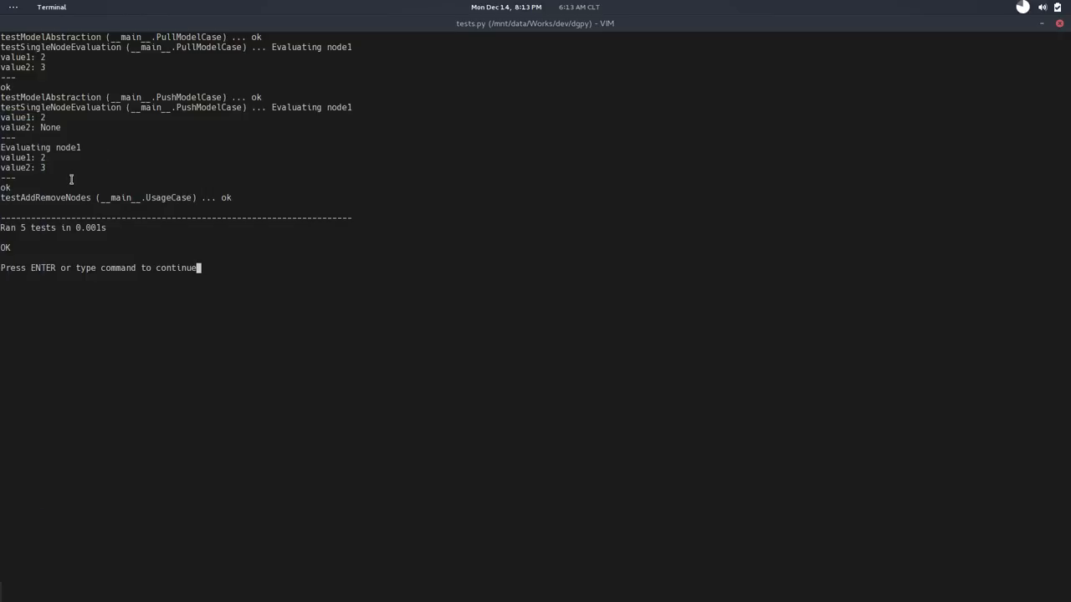
pyautogui.moveTo(82, 176)
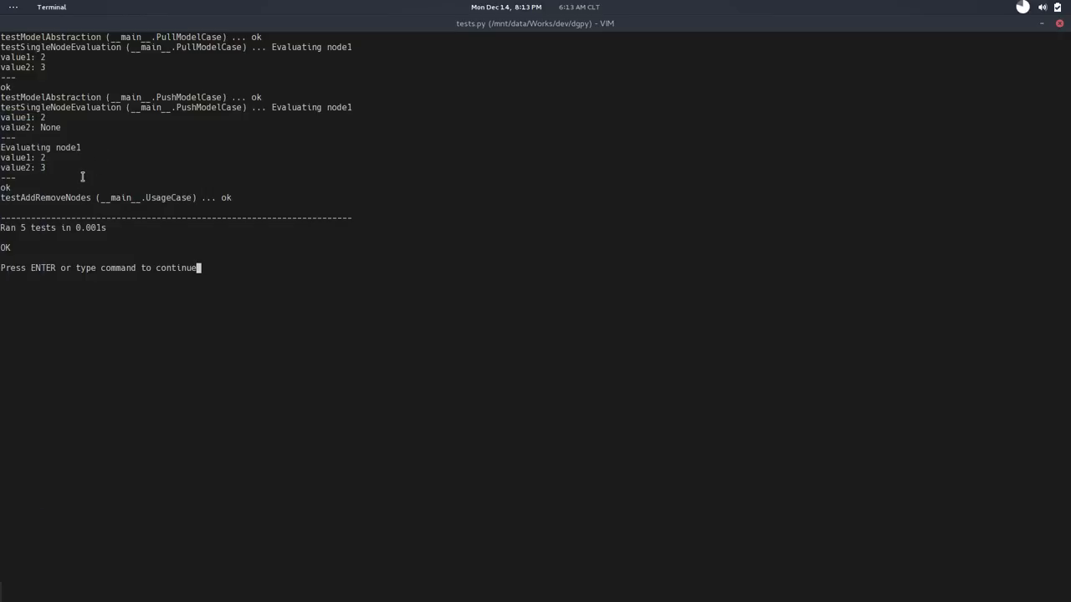
pyautogui.moveTo(67, 179)
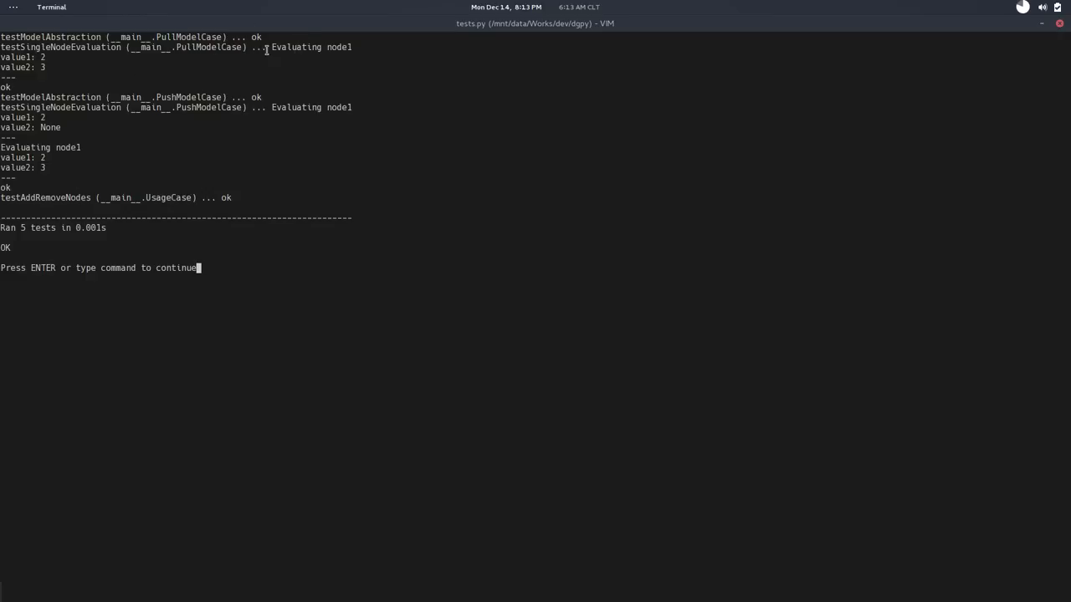
pyautogui.moveTo(266, 60)
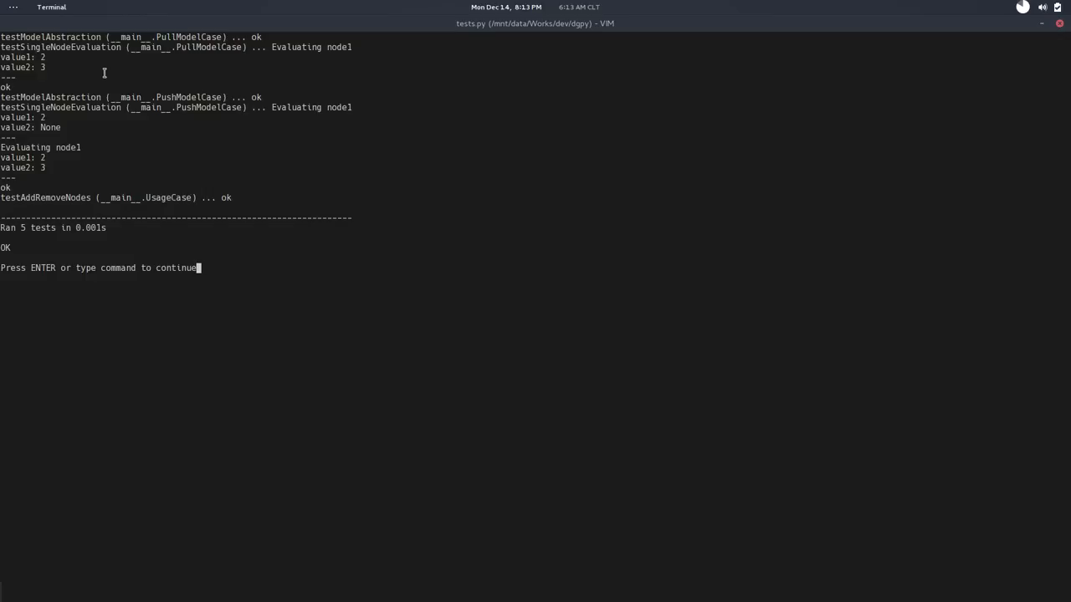
pyautogui.moveTo(401, 178)
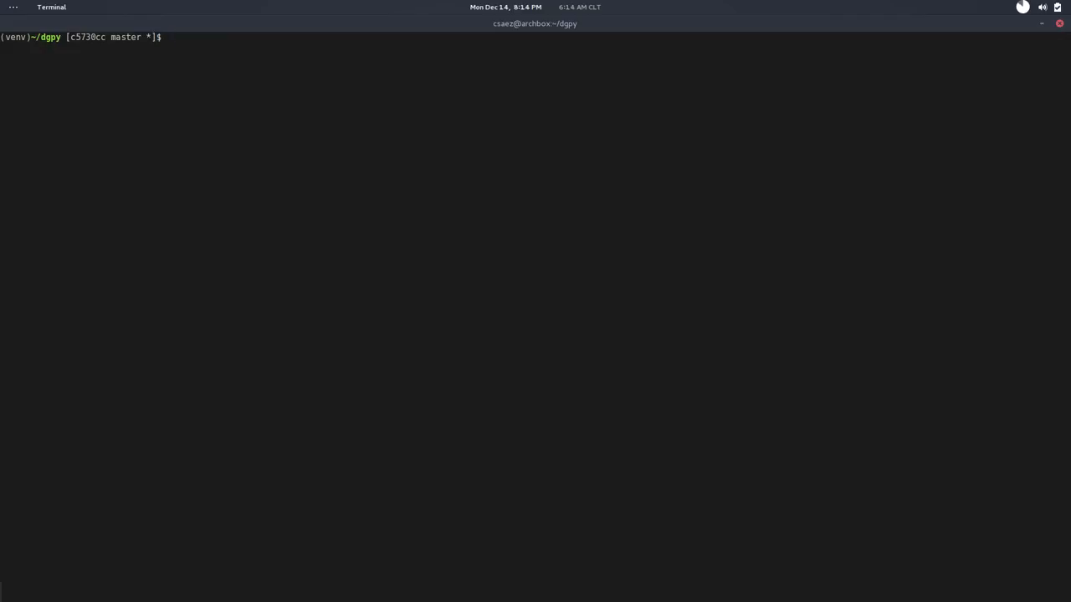
# - Create a new 'pull' branch with git co -b pull and commit all changes
pyautogui.write('git co -b')
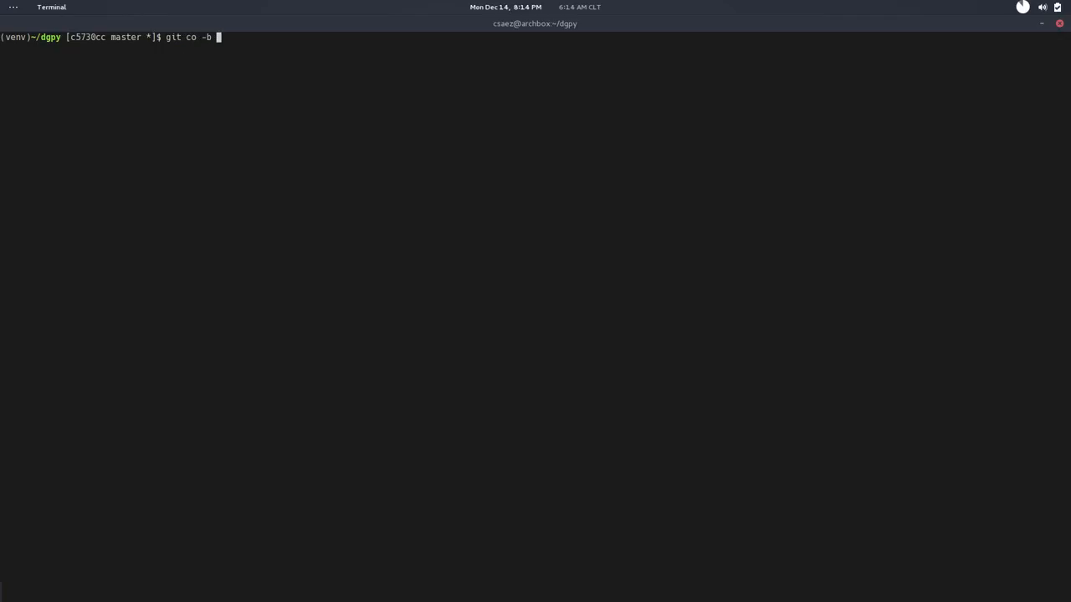
pyautogui.write('pul')
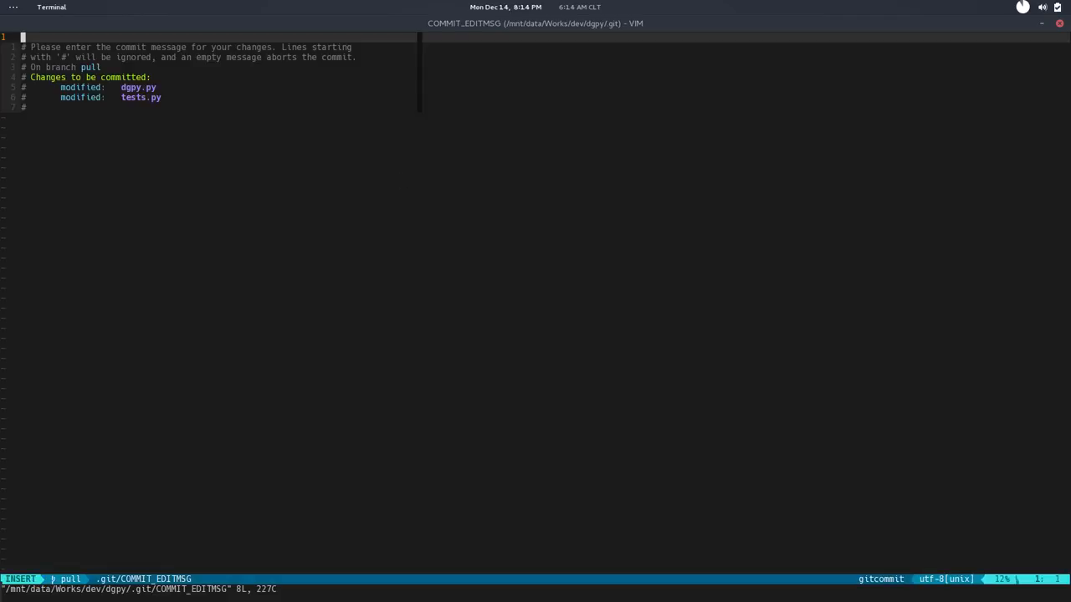
# - Start the commit message for the pull branch with the word 'Pull'
pyautogui.write('pull')
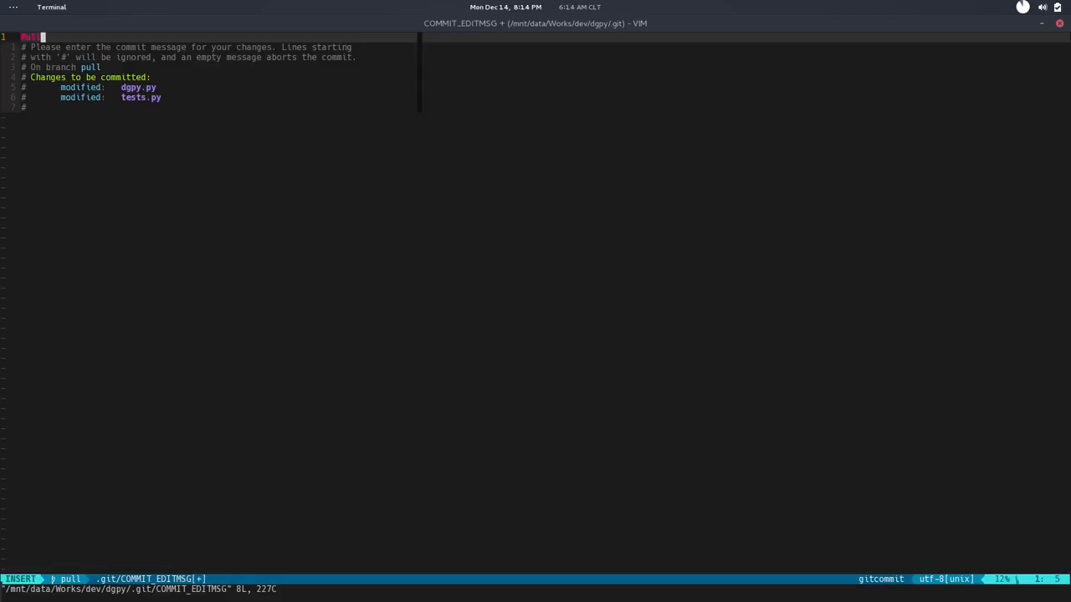